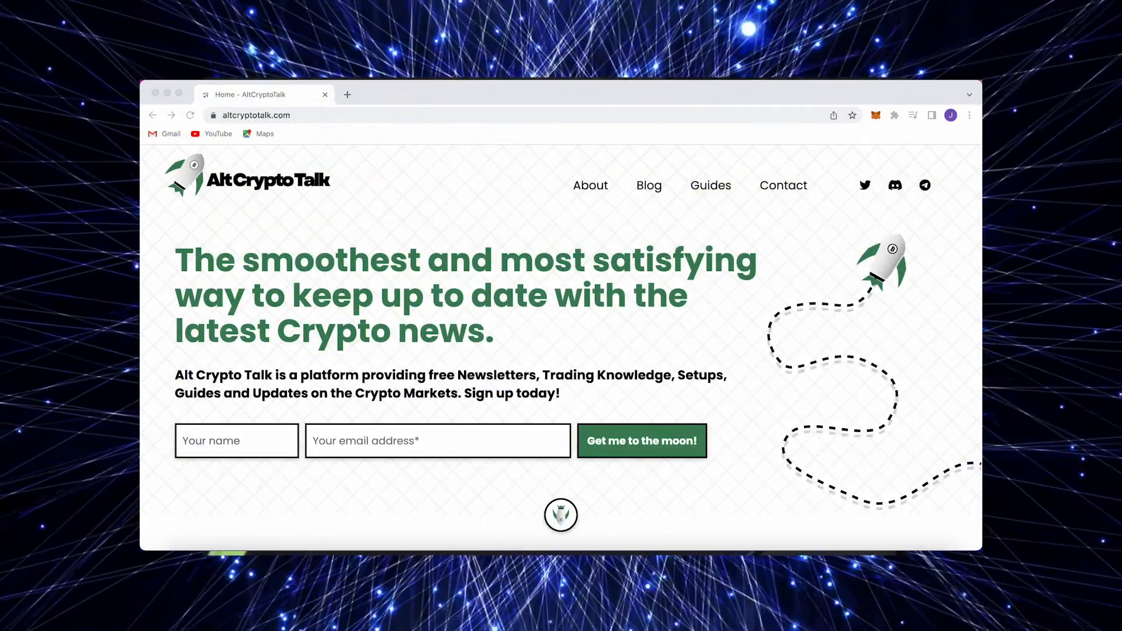
Step: Browse down through the current Orbiter Finance page content
left_click(710, 186)
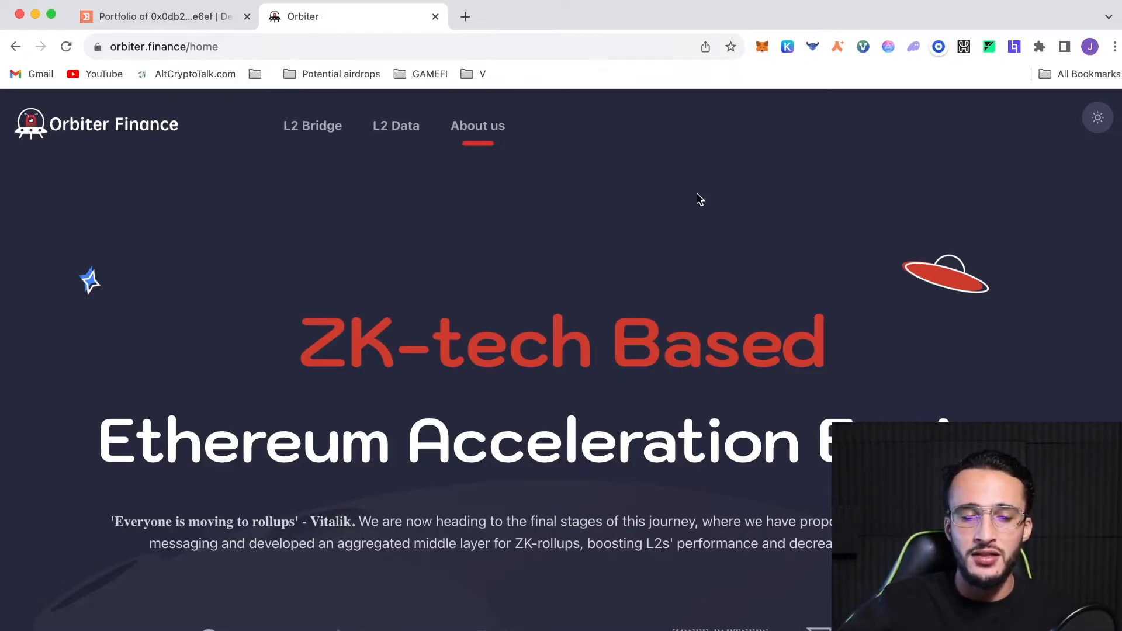
scroll("down", 3)
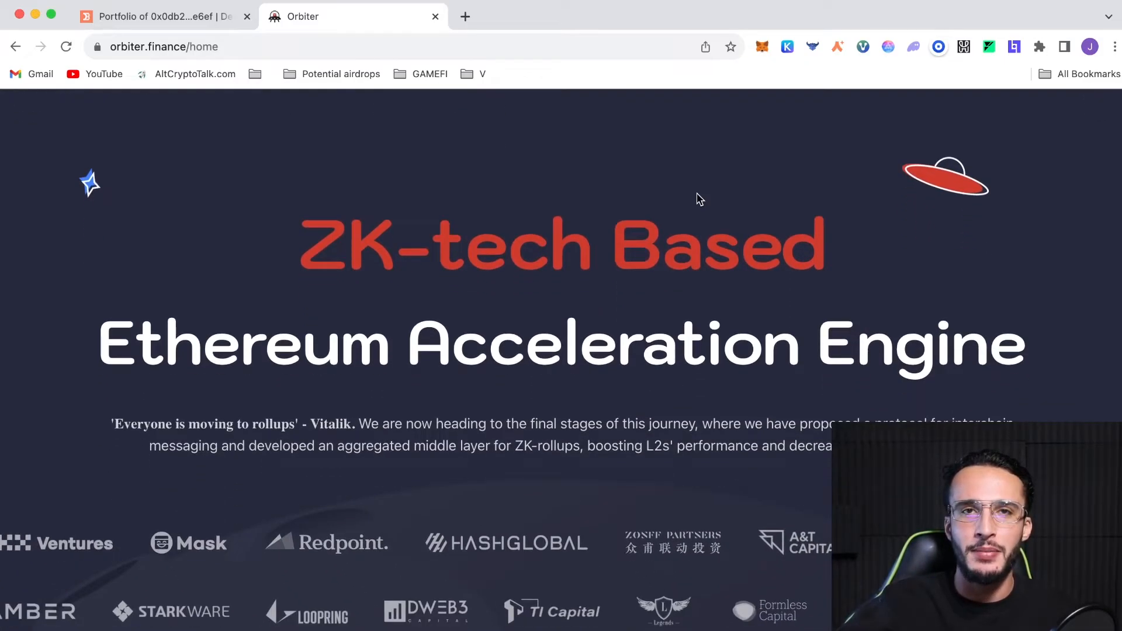
scroll("down", 3)
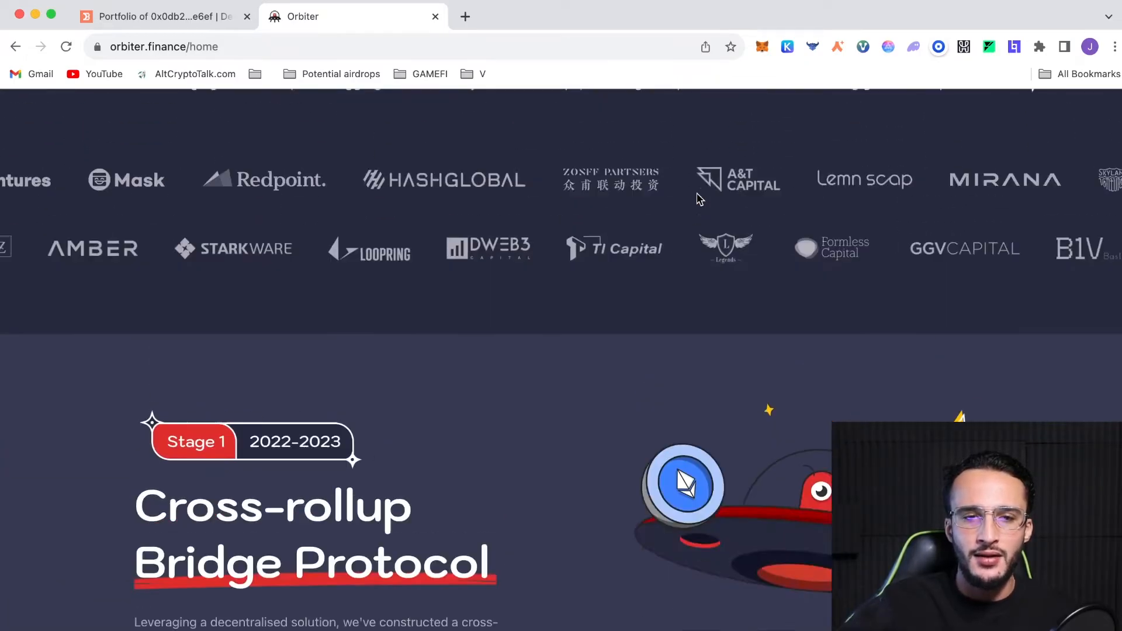
scroll("up", 3)
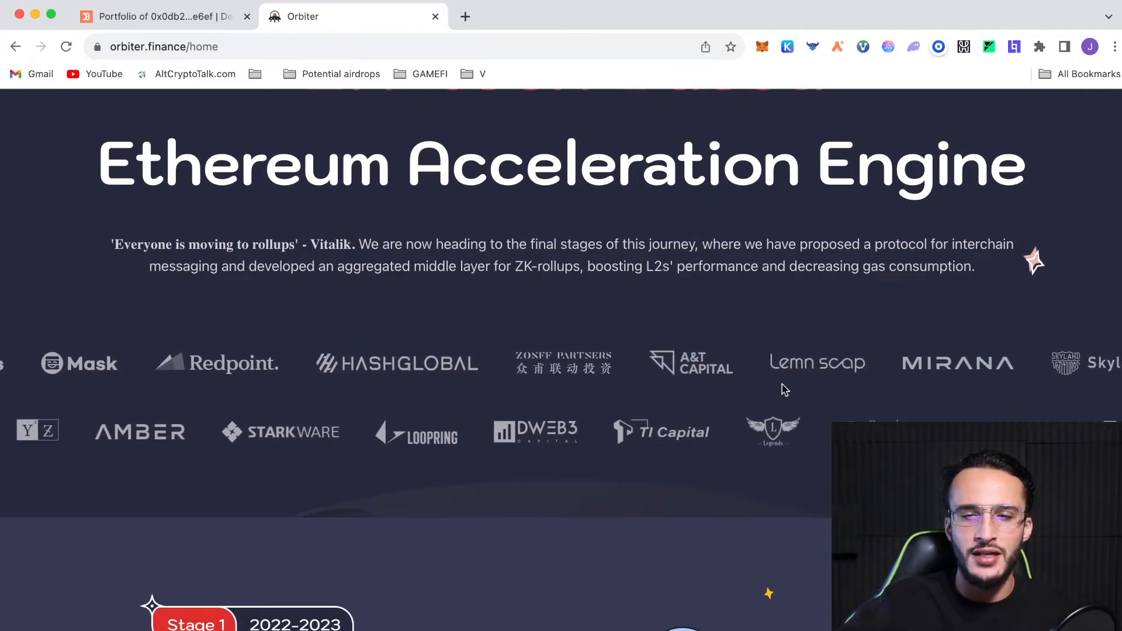
scroll("down", 3)
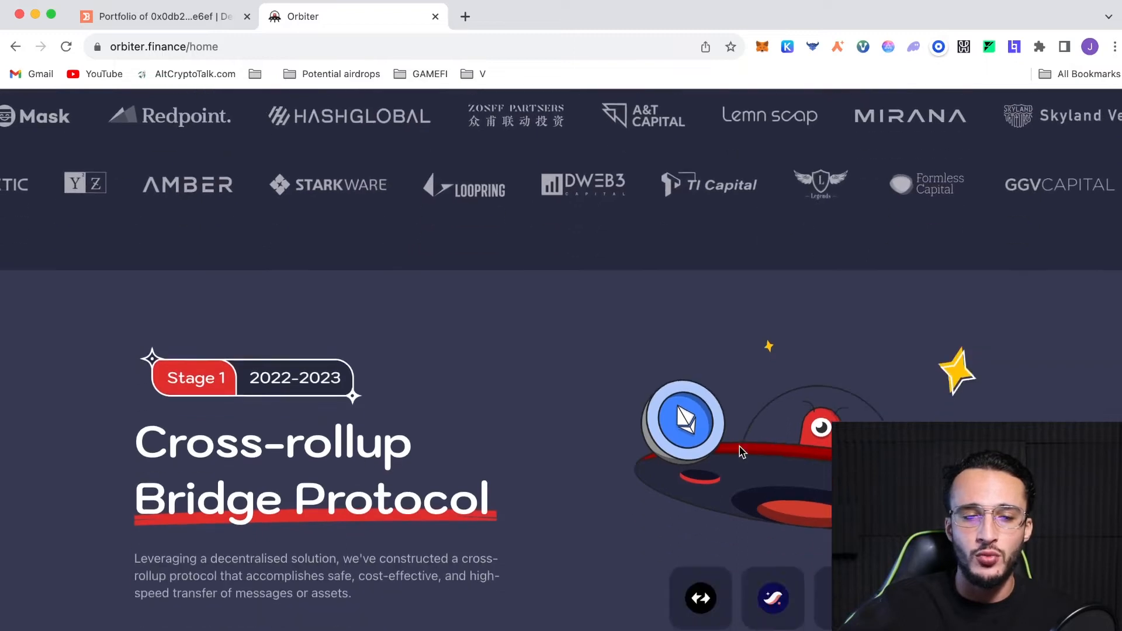
scroll("down", 3)
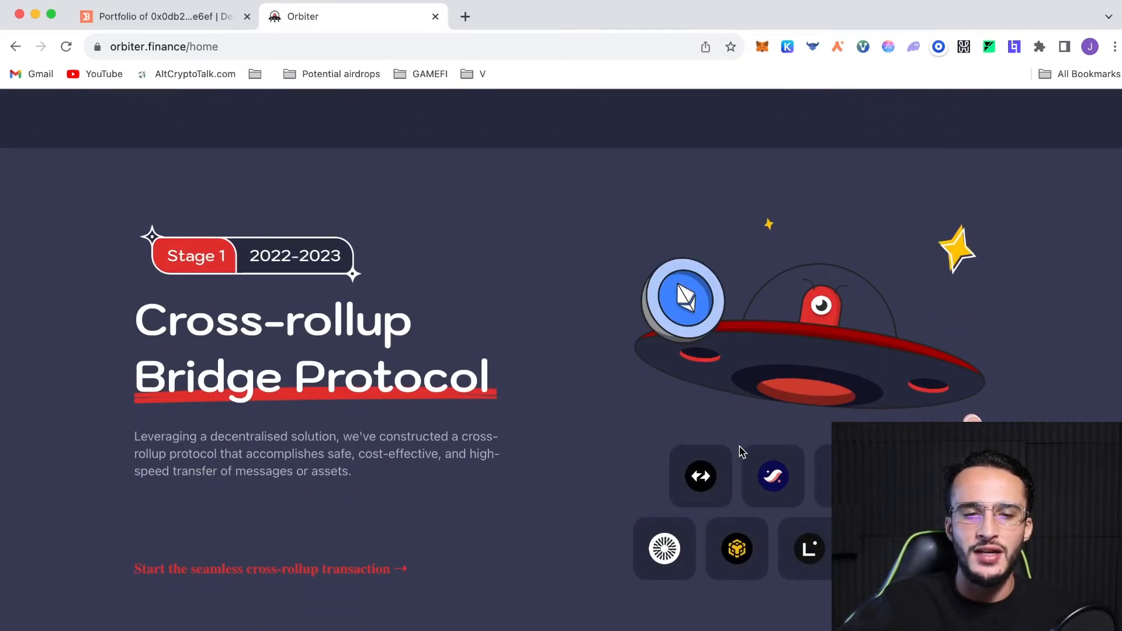
scroll("down", 3)
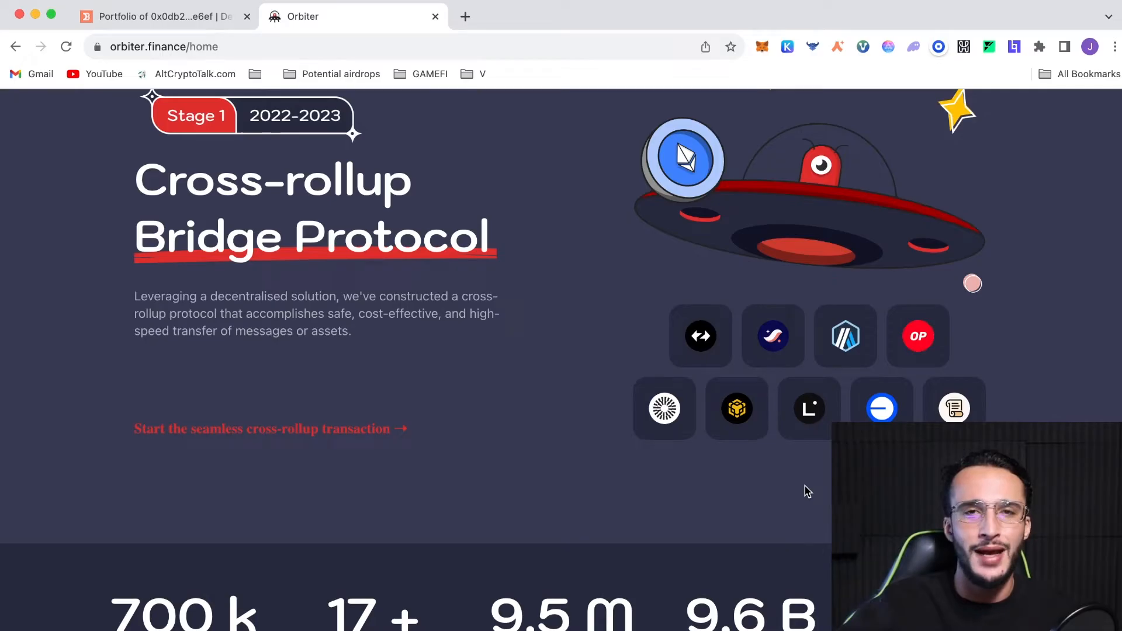
scroll("down", 3)
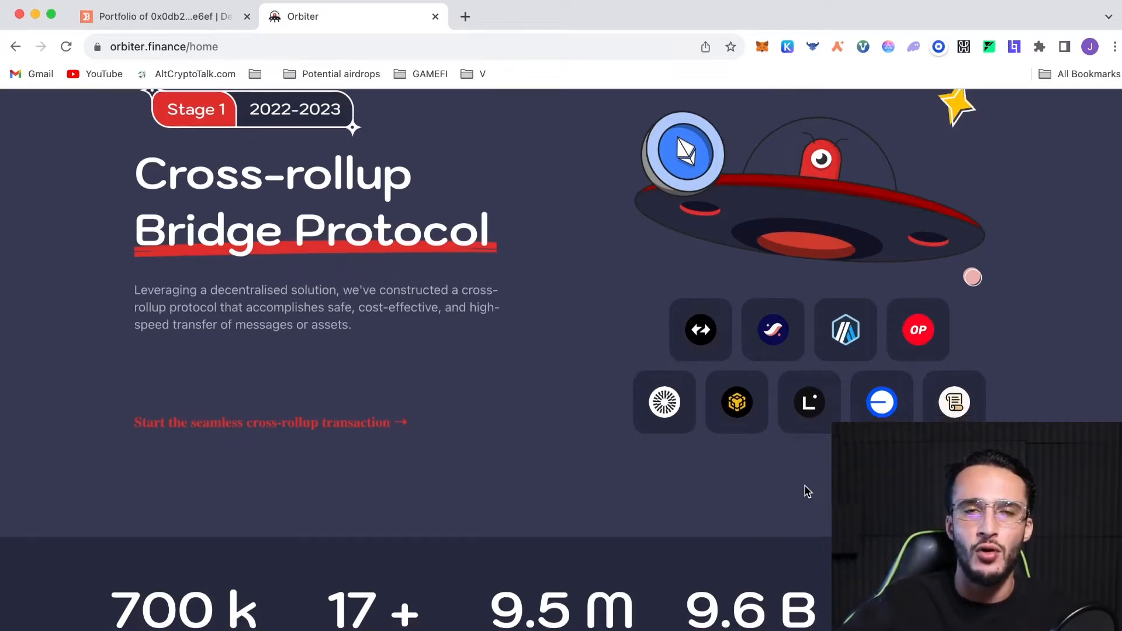
scroll("down", 3)
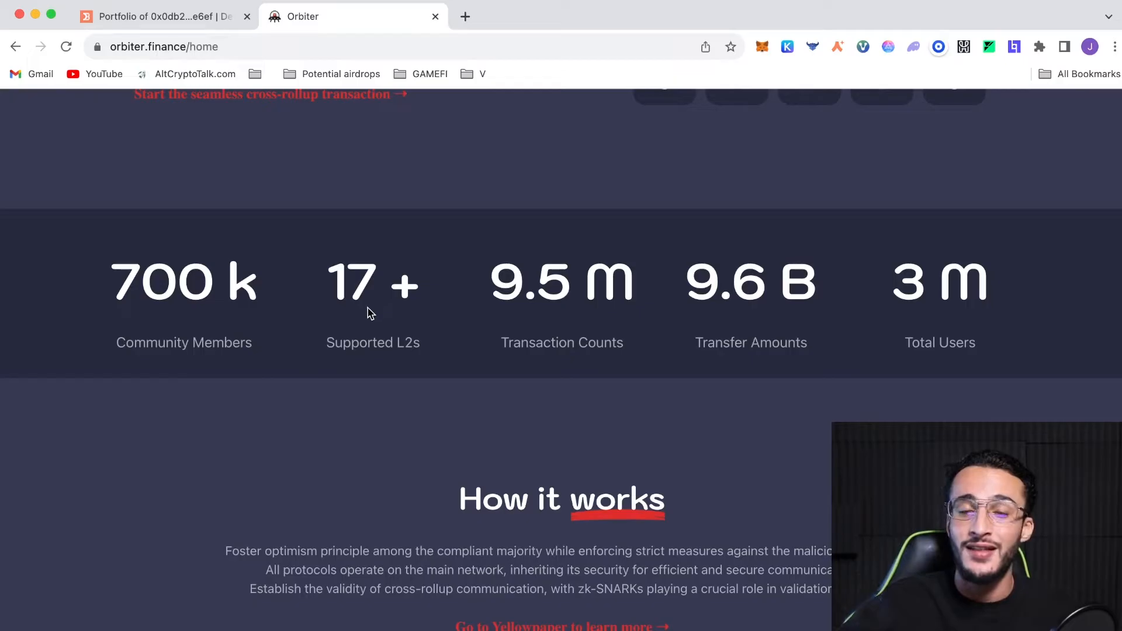
mouse_move(543, 333)
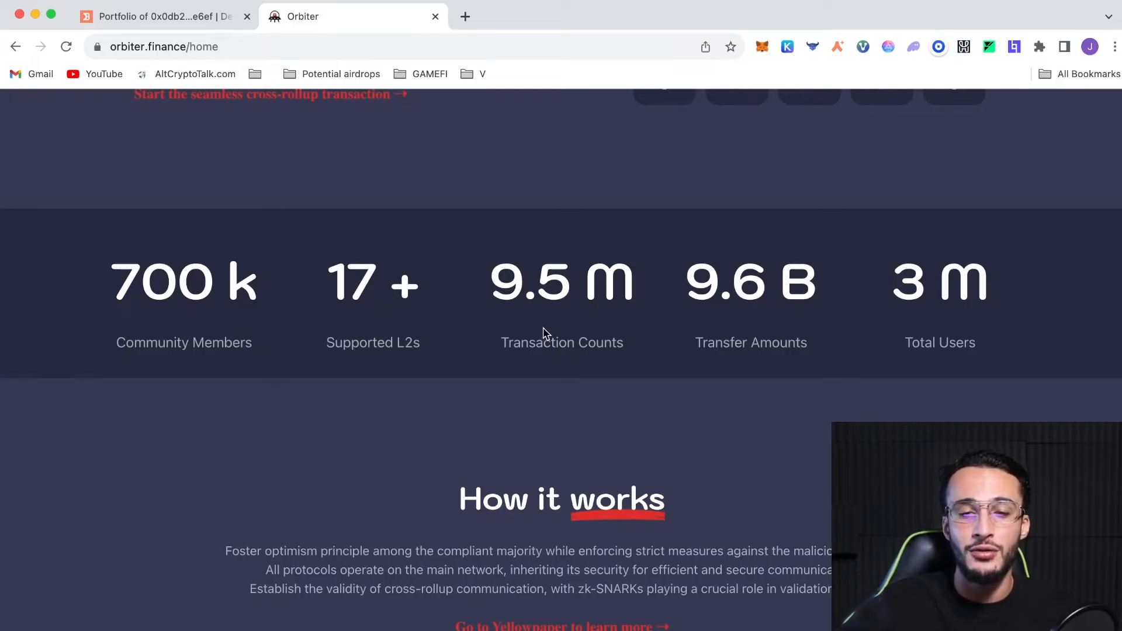
mouse_move(721, 371)
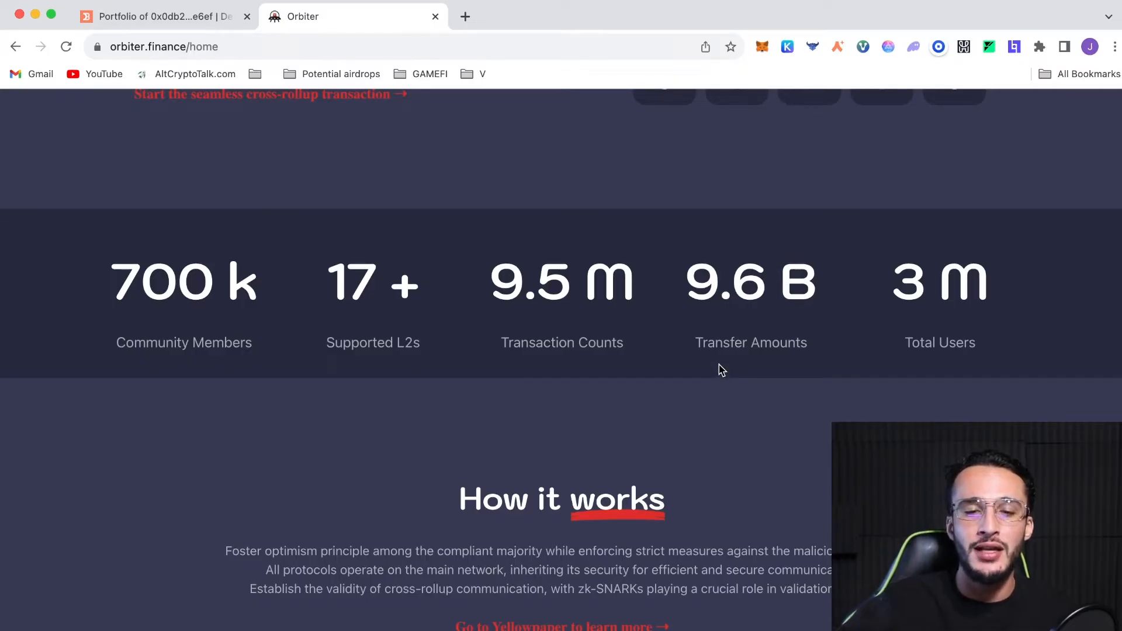
scroll("down", 3)
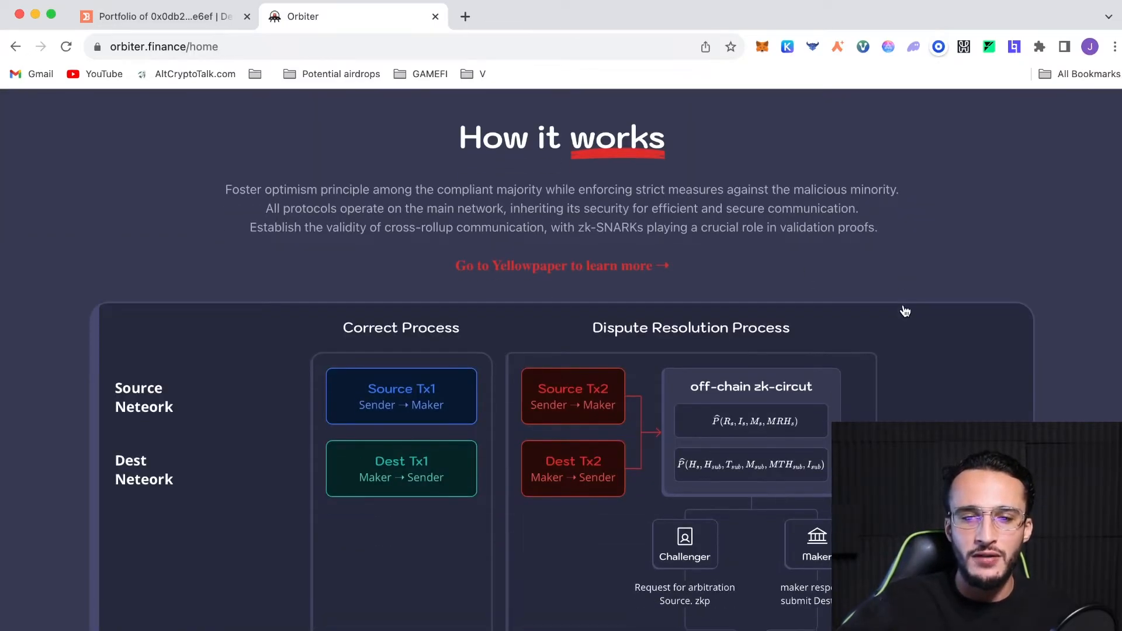
scroll("down", 3)
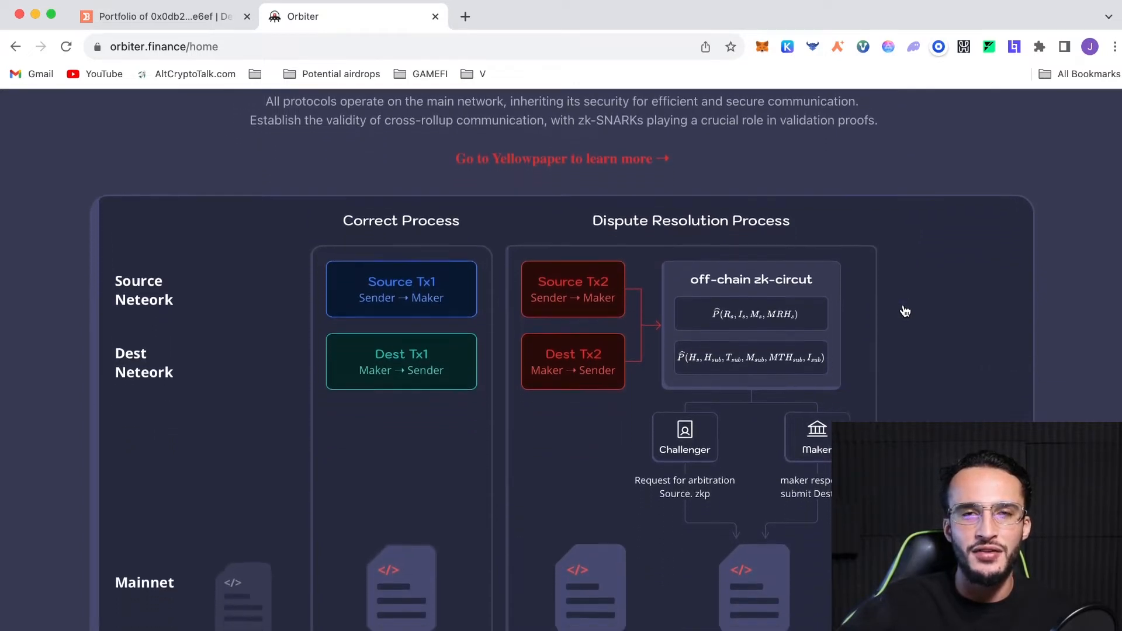
scroll("up", 3)
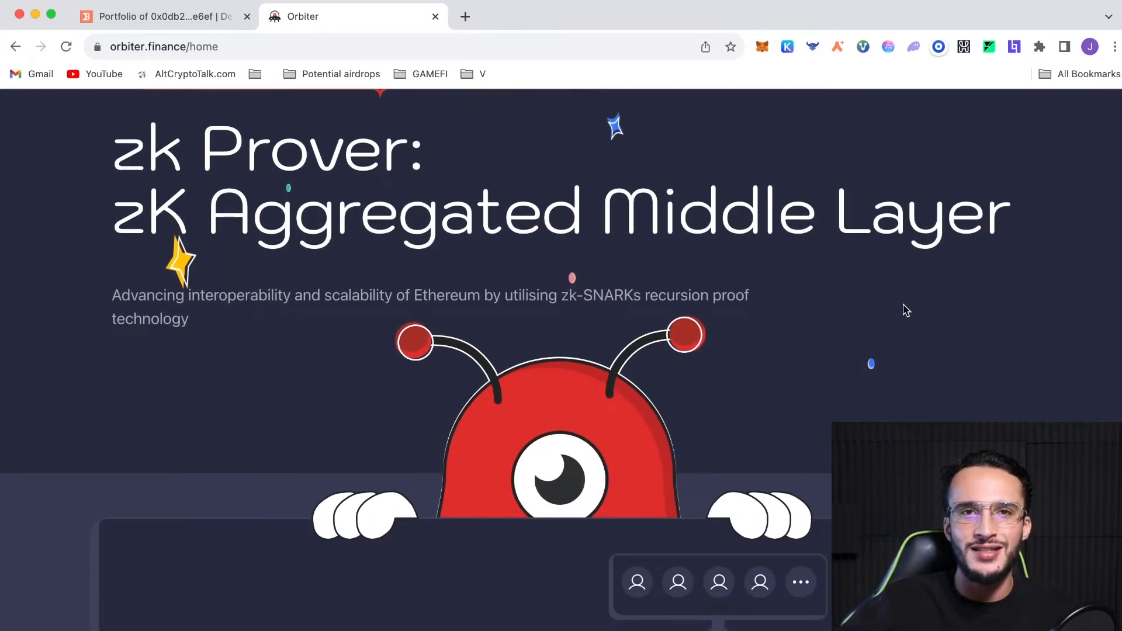
scroll("down", 3)
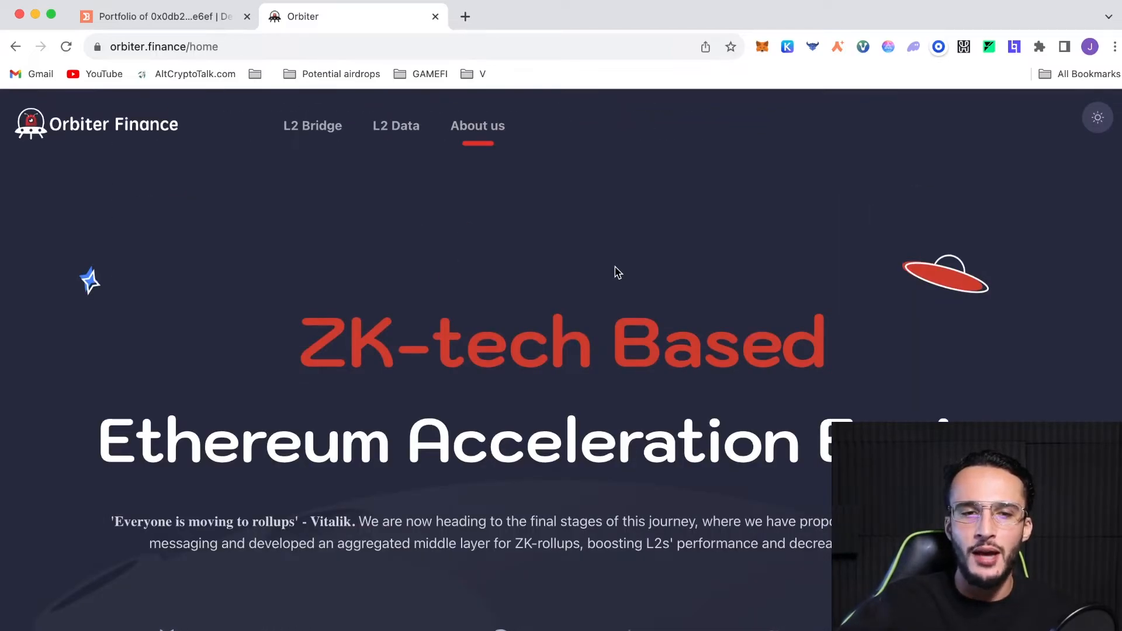
mouse_move(401, 173)
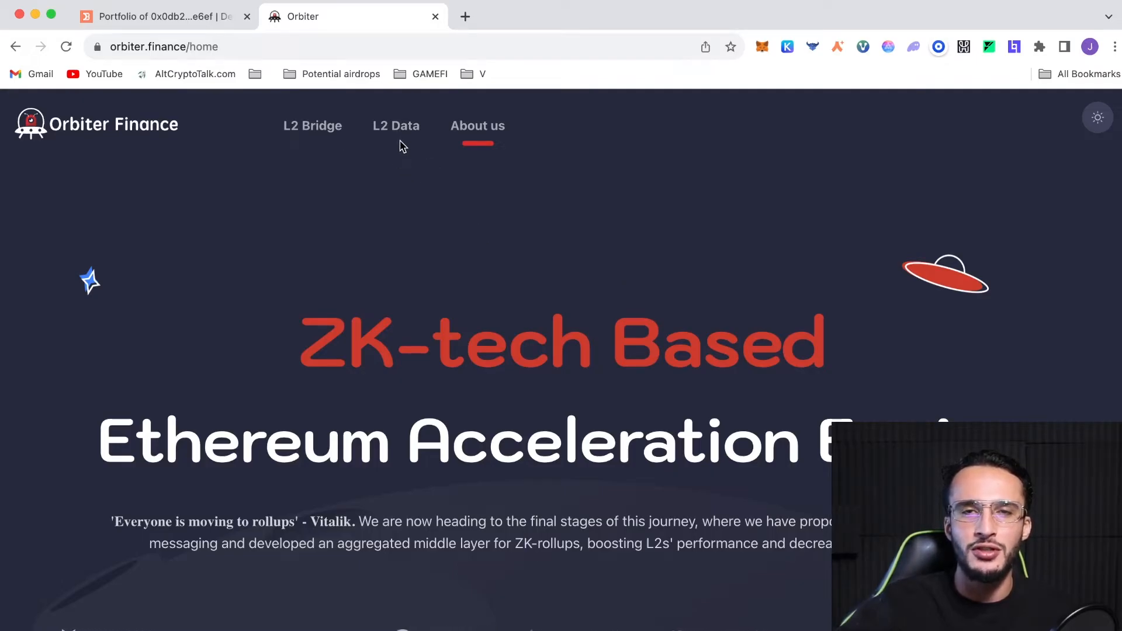
Step: Show the L2 Data dashboard with rollup rankings and Linea's daily dApp data
left_click(397, 125)
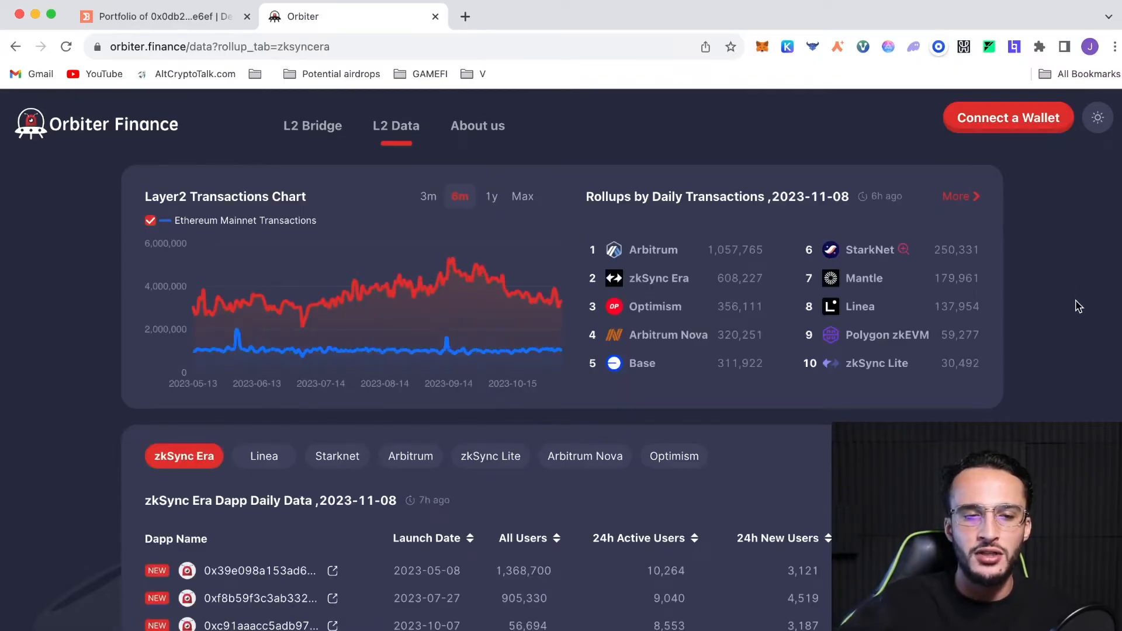
mouse_move(343, 464)
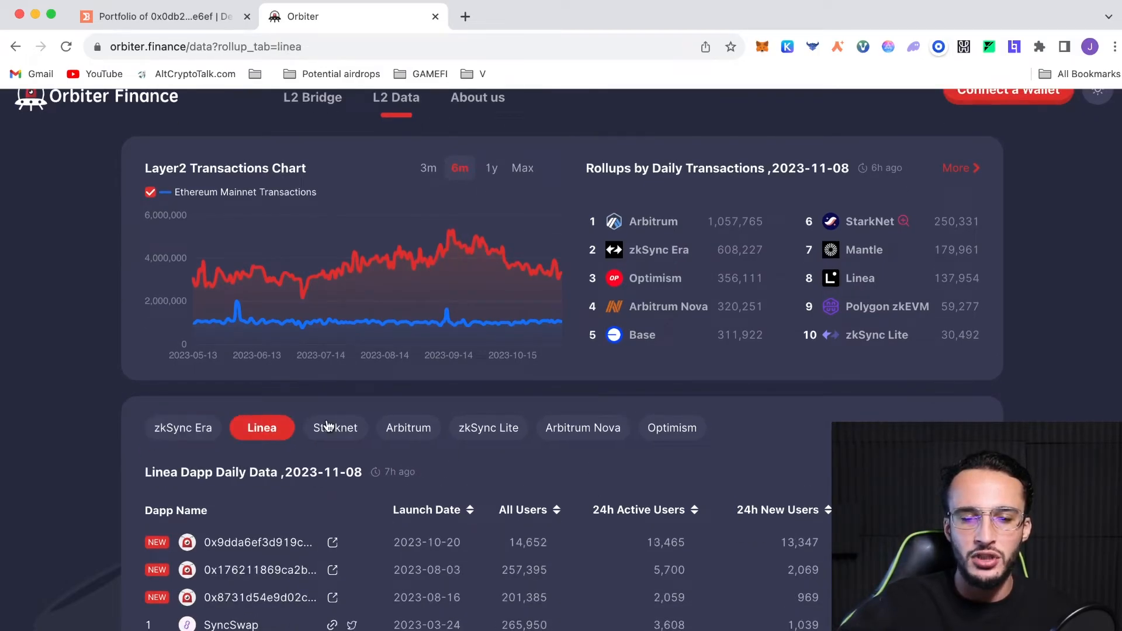
mouse_move(408, 428)
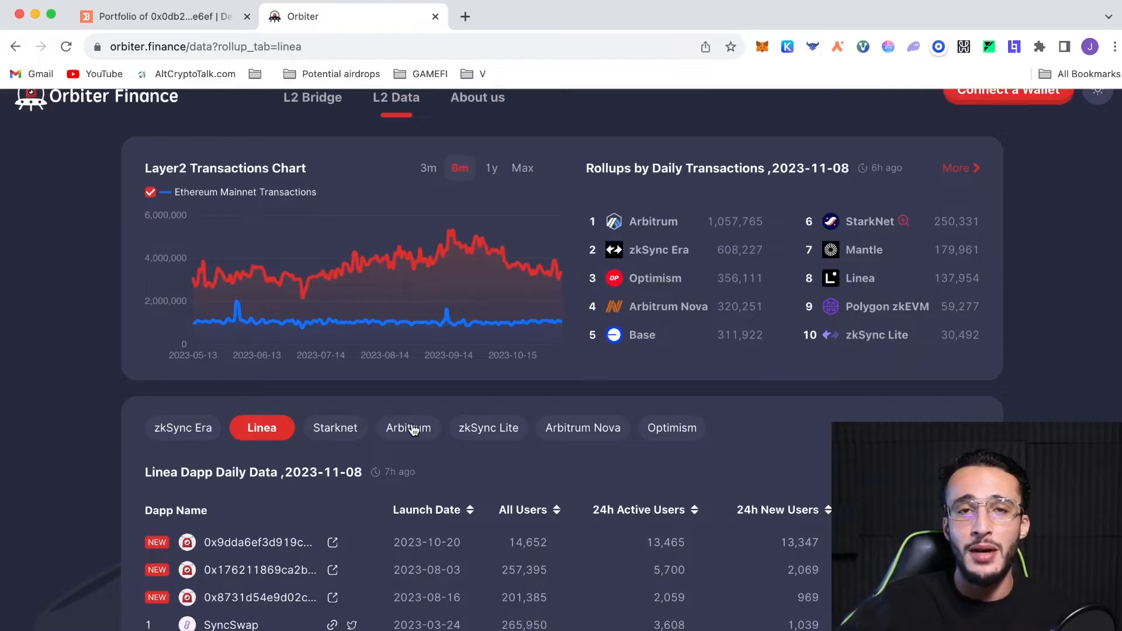
scroll("down", 3)
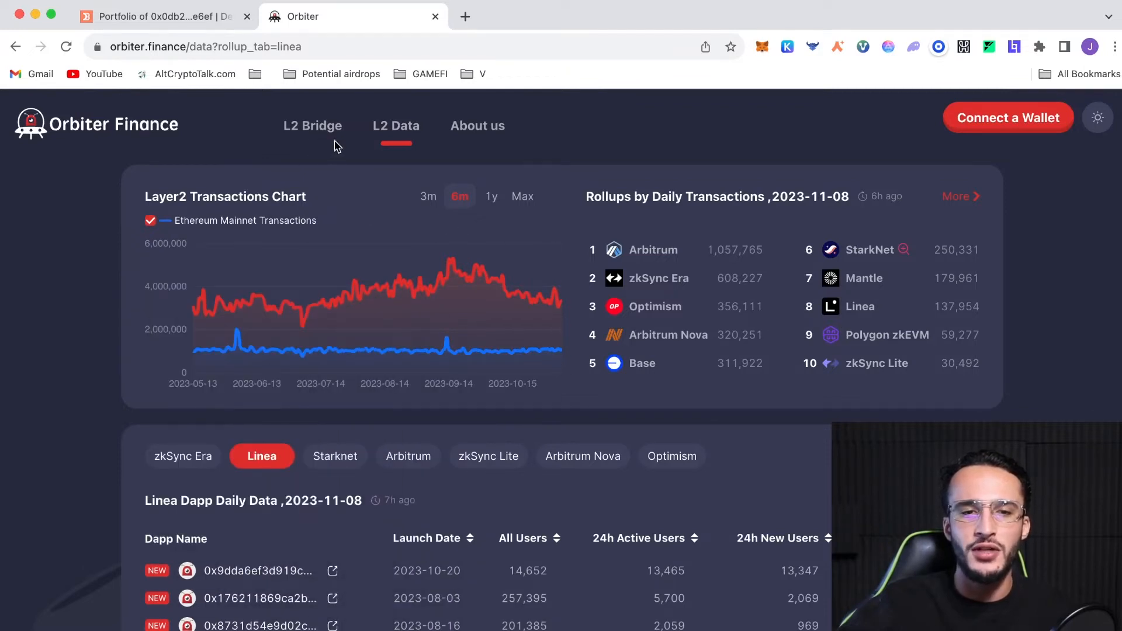
Step: On the L2 Bridge page connect the wallet and set Optimism as the ETH source chain
left_click(312, 125)
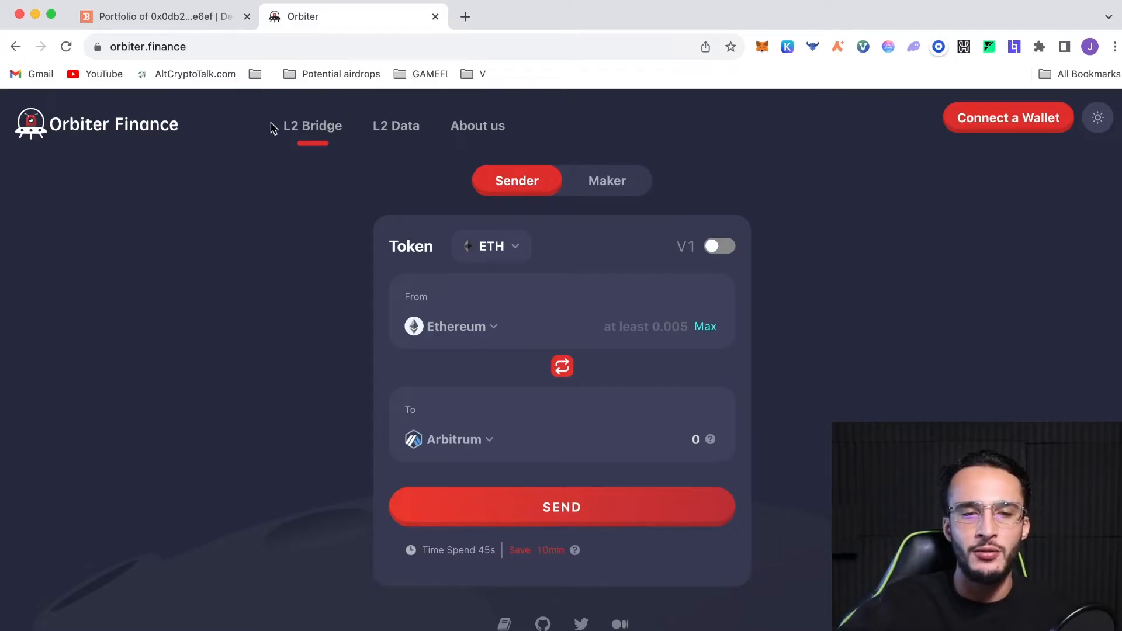
mouse_move(984, 131)
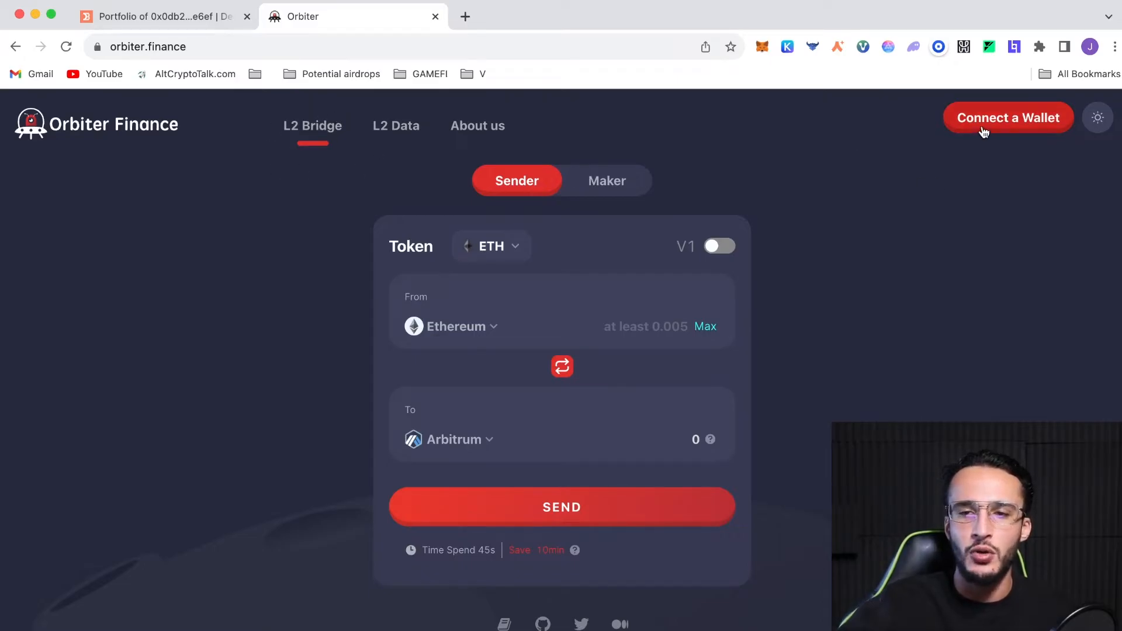
left_click(1008, 117)
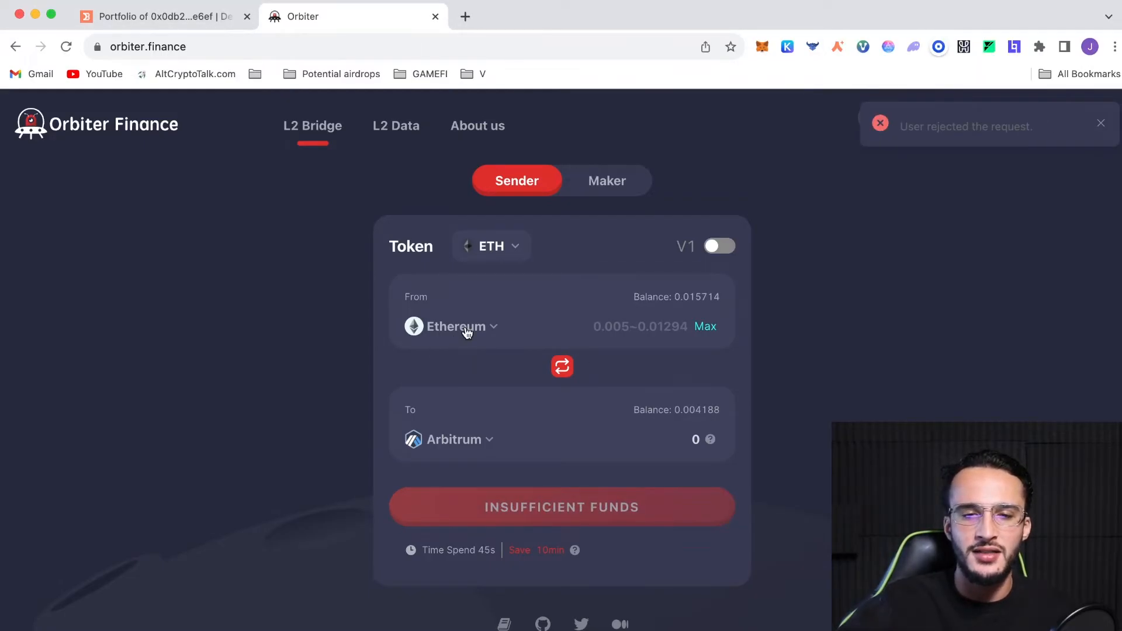
left_click(451, 326)
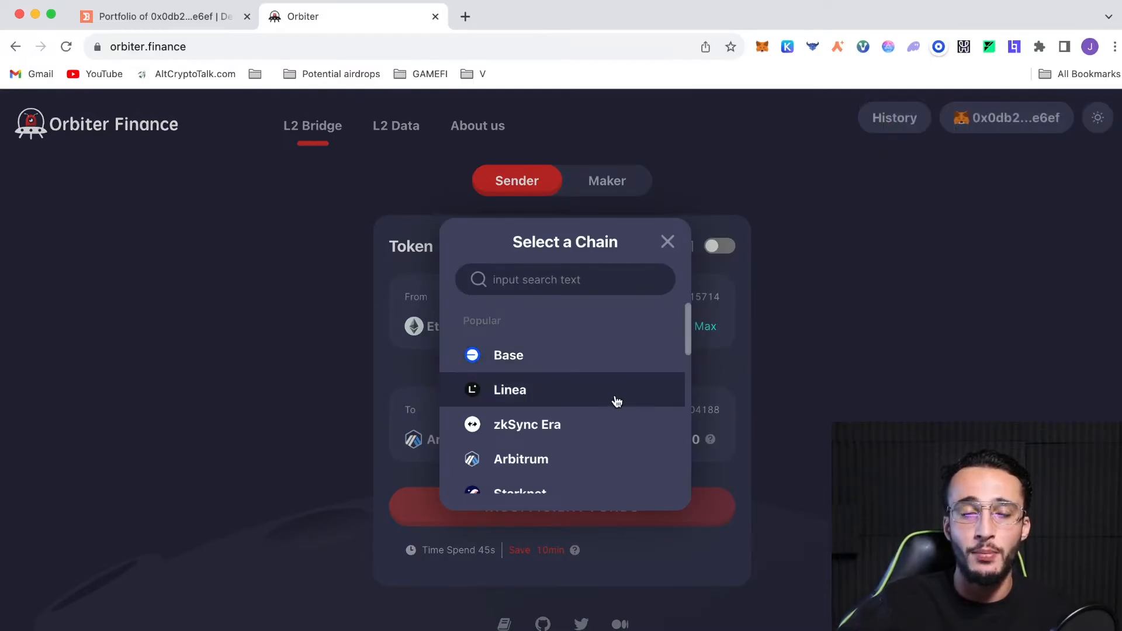
mouse_move(639, 364)
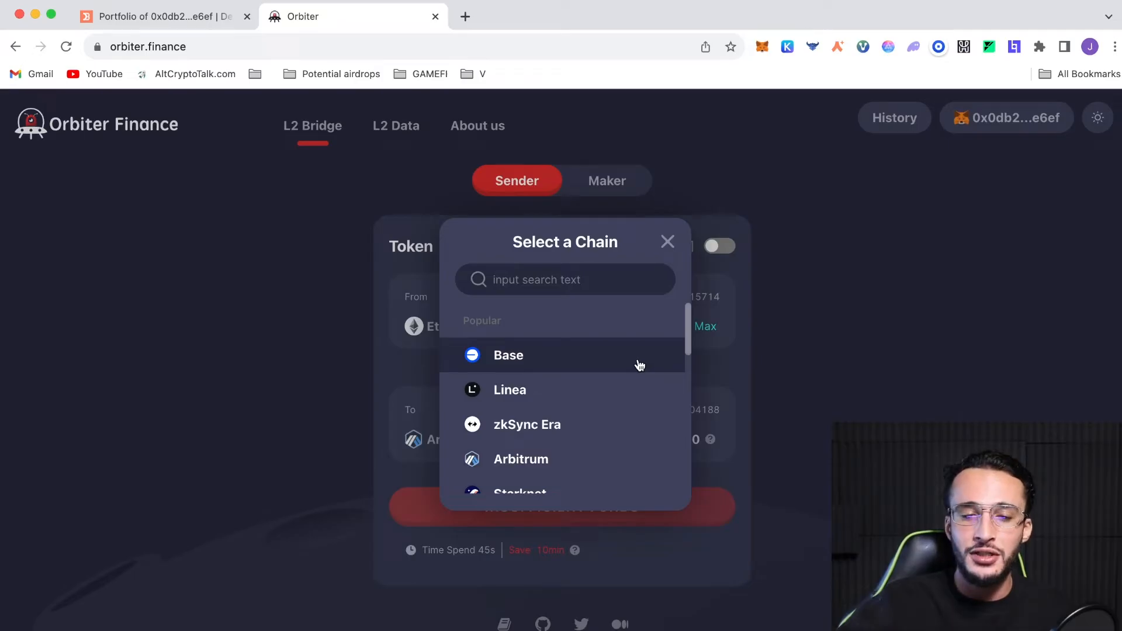
scroll("down", 3)
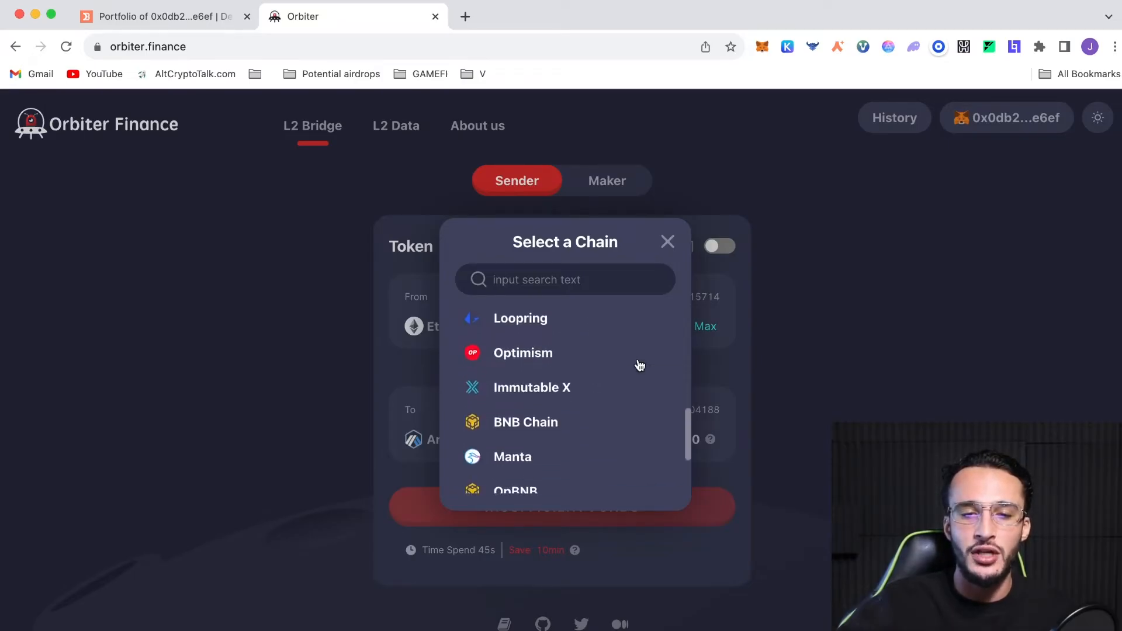
left_click(523, 353)
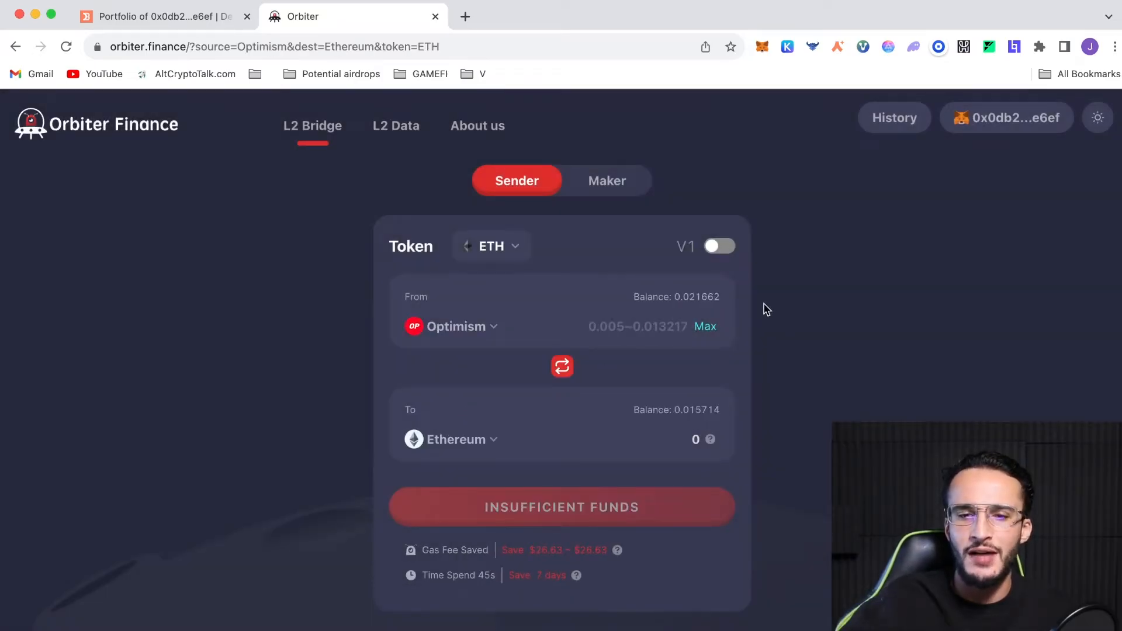
mouse_move(748, 310)
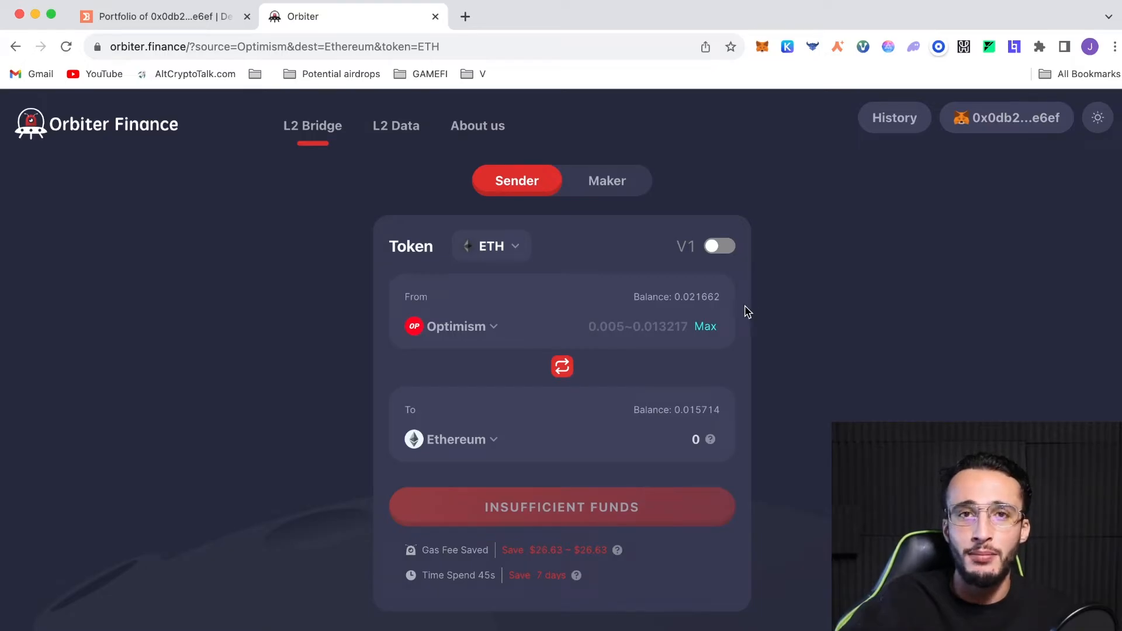
mouse_move(441, 448)
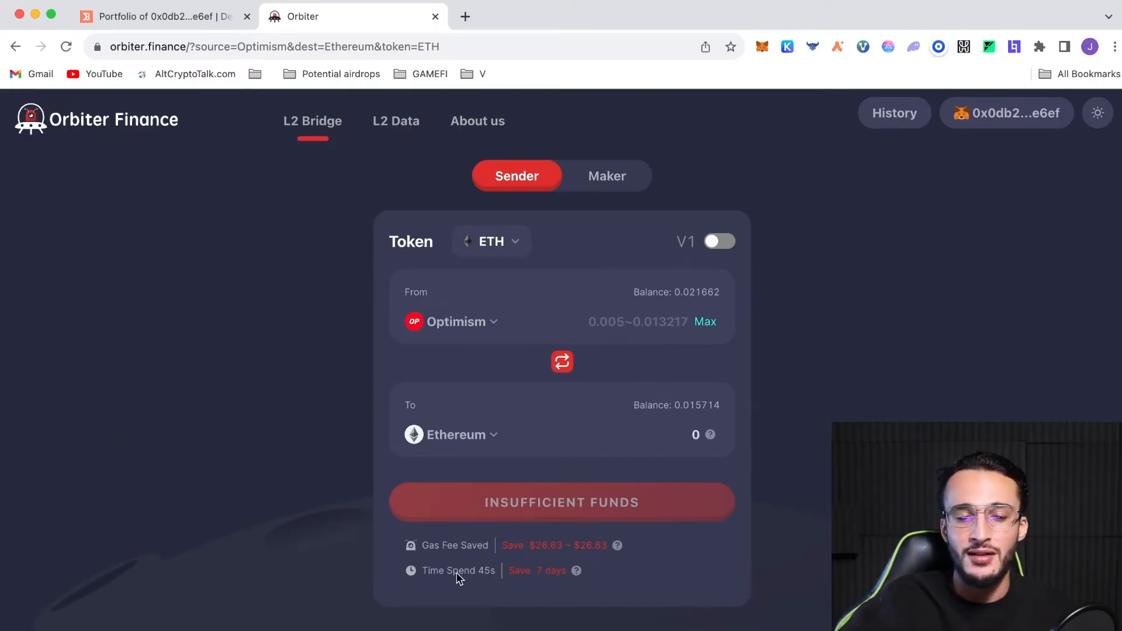
mouse_move(732, 619)
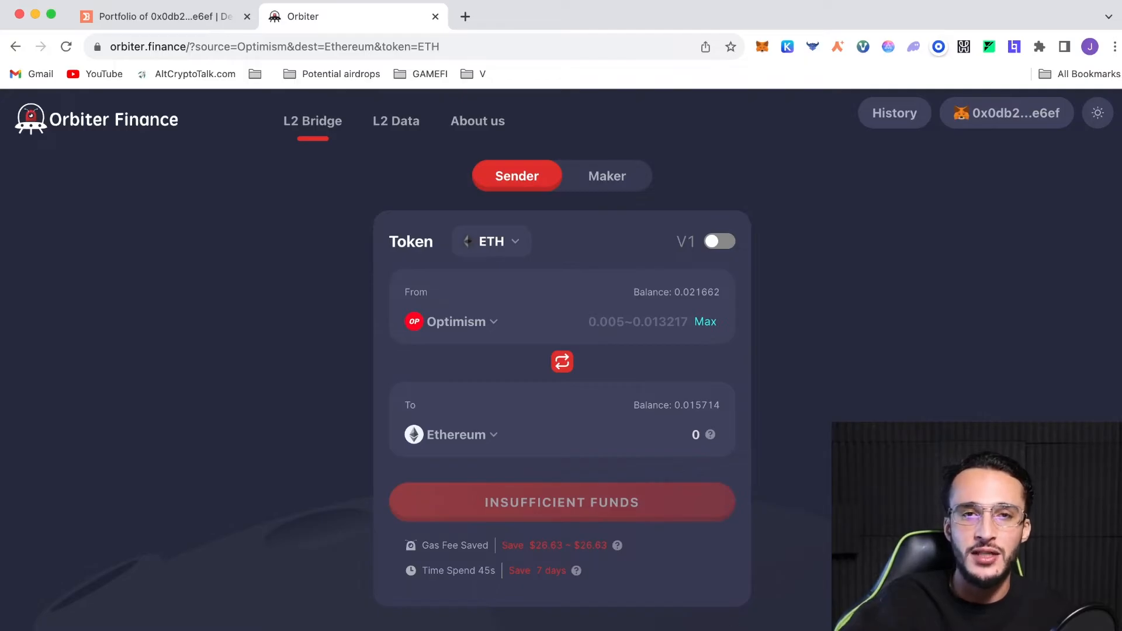
mouse_move(802, 441)
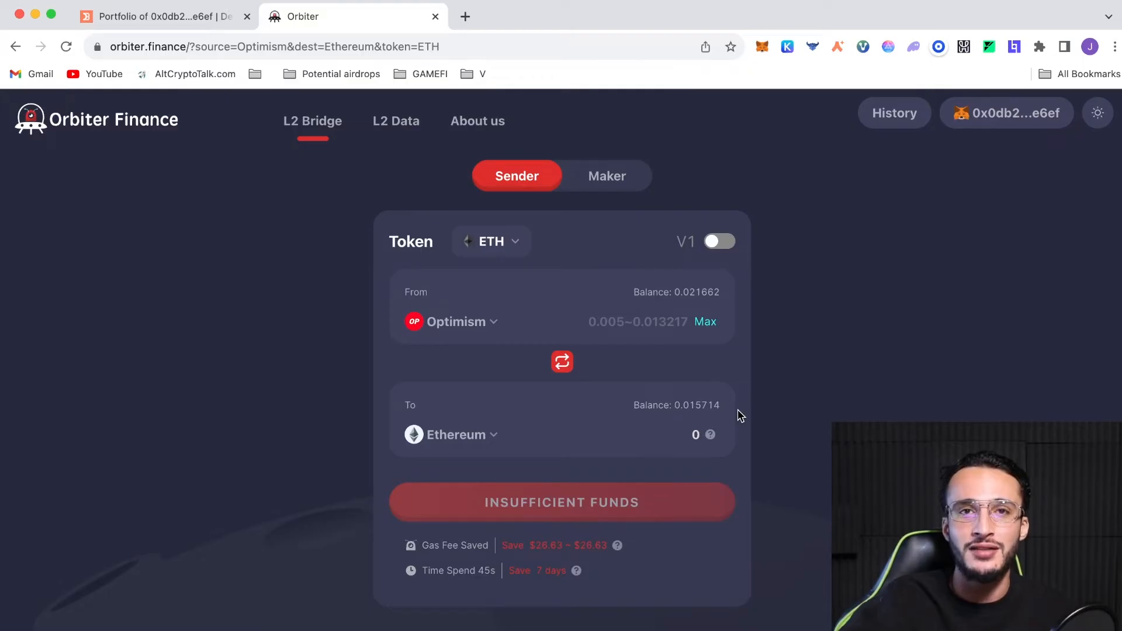
mouse_move(861, 402)
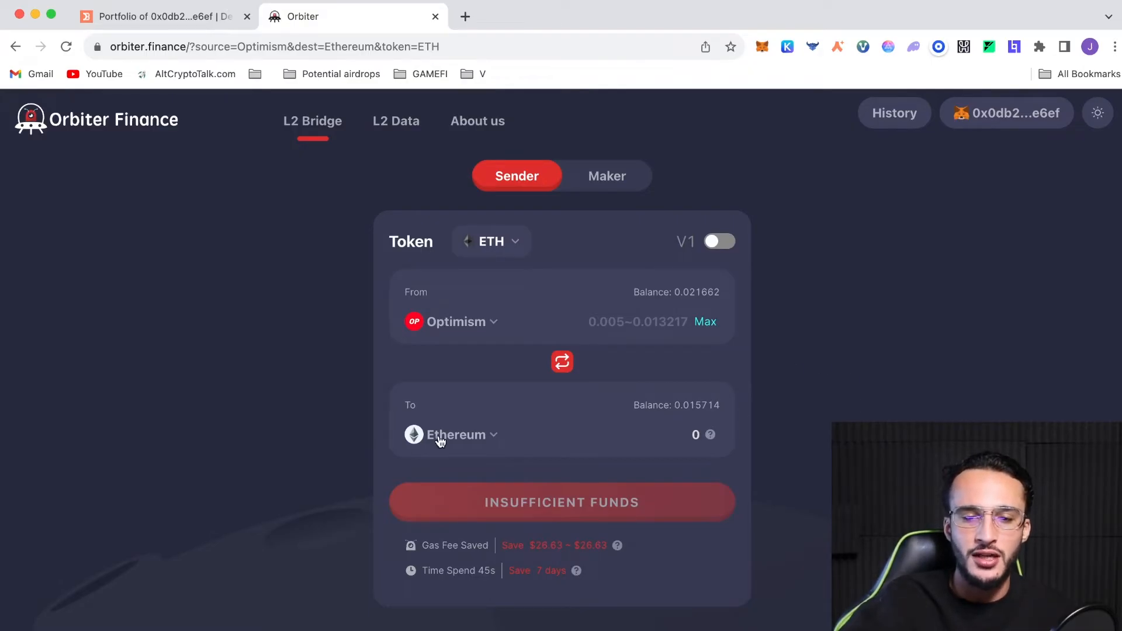
Step: Set destination to Polygon zkEVM, enter 0.012 ETH, and confirm and send the transfer
left_click(455, 435)
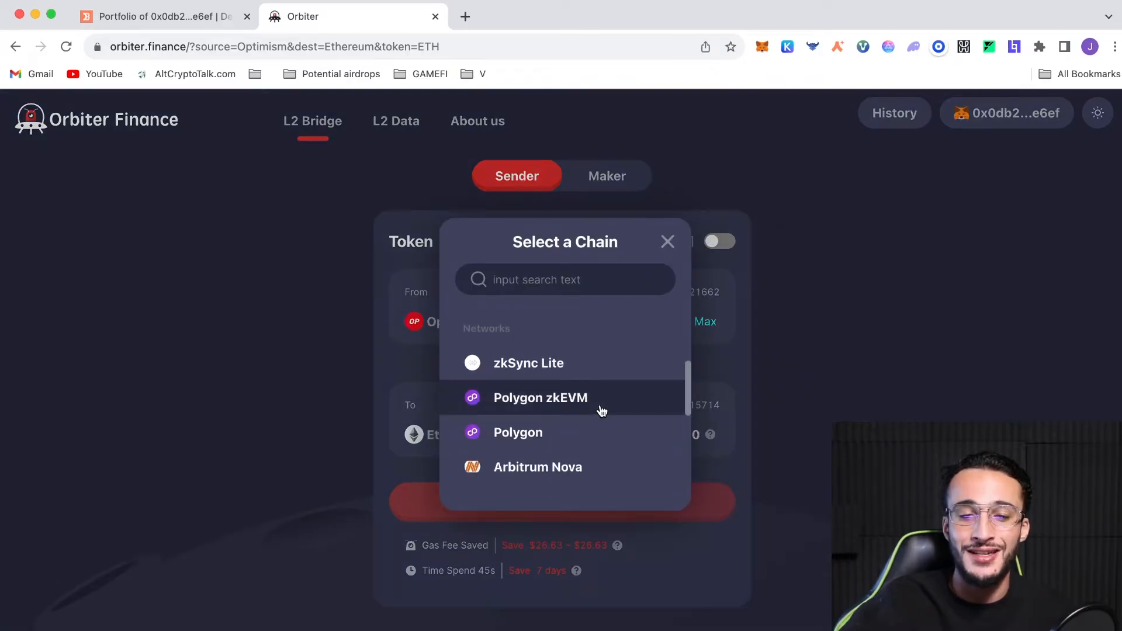
left_click(540, 397)
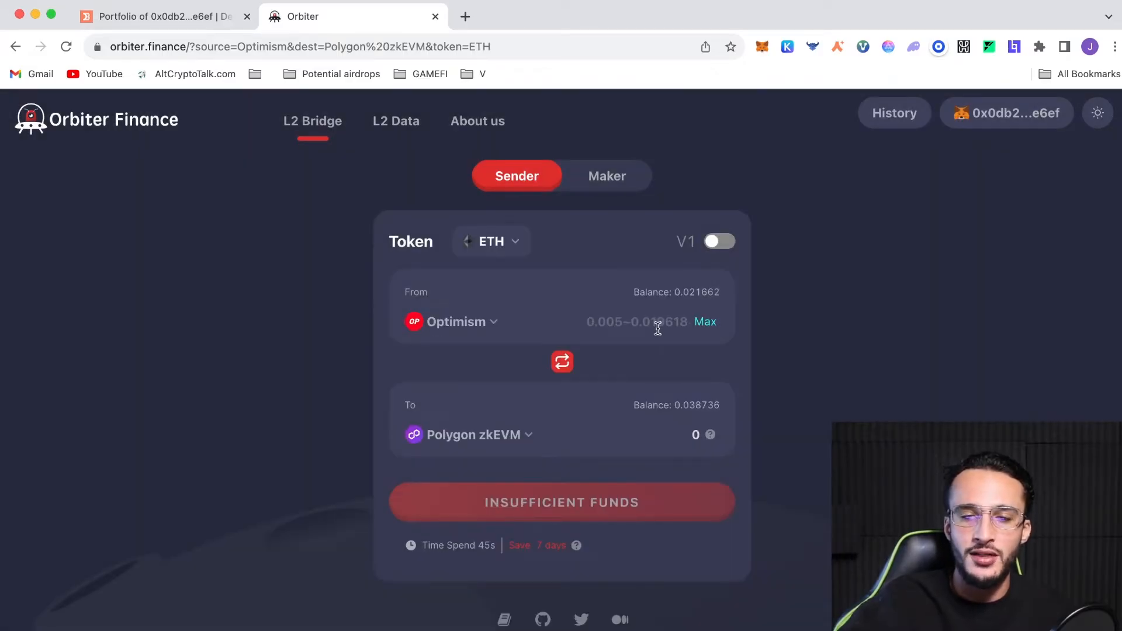
type("0.0123")
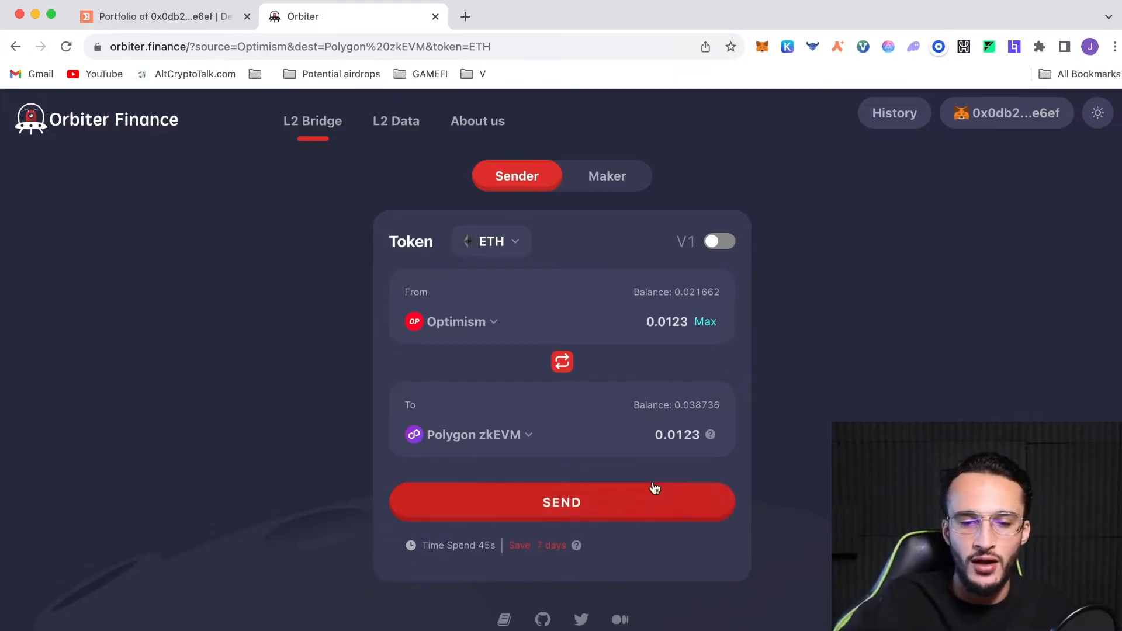
left_click(562, 501)
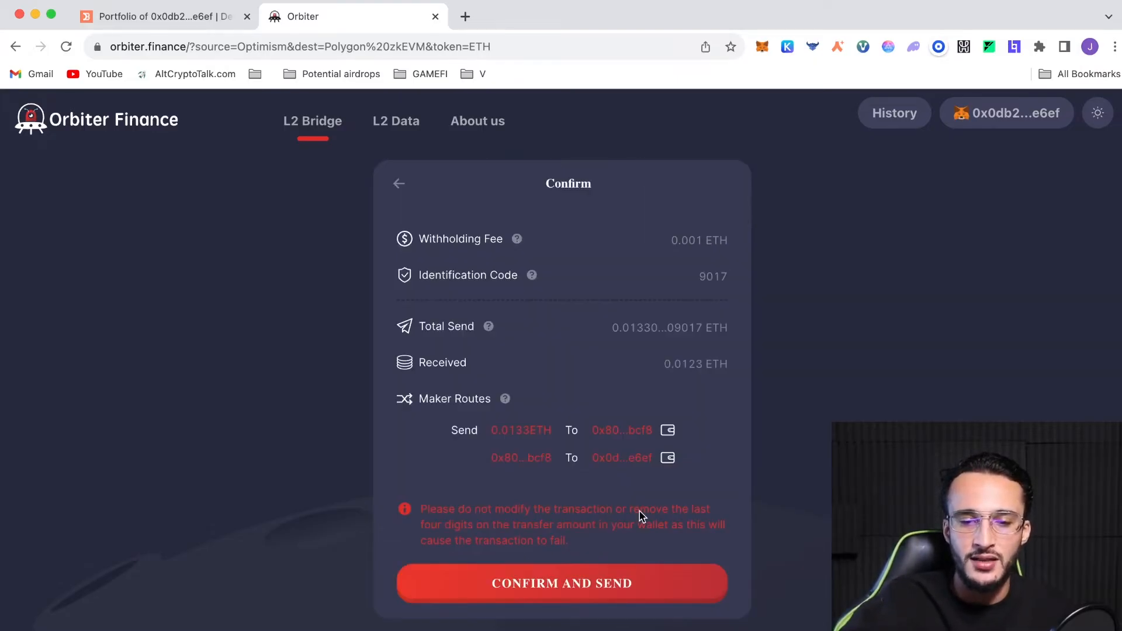
left_click(563, 582)
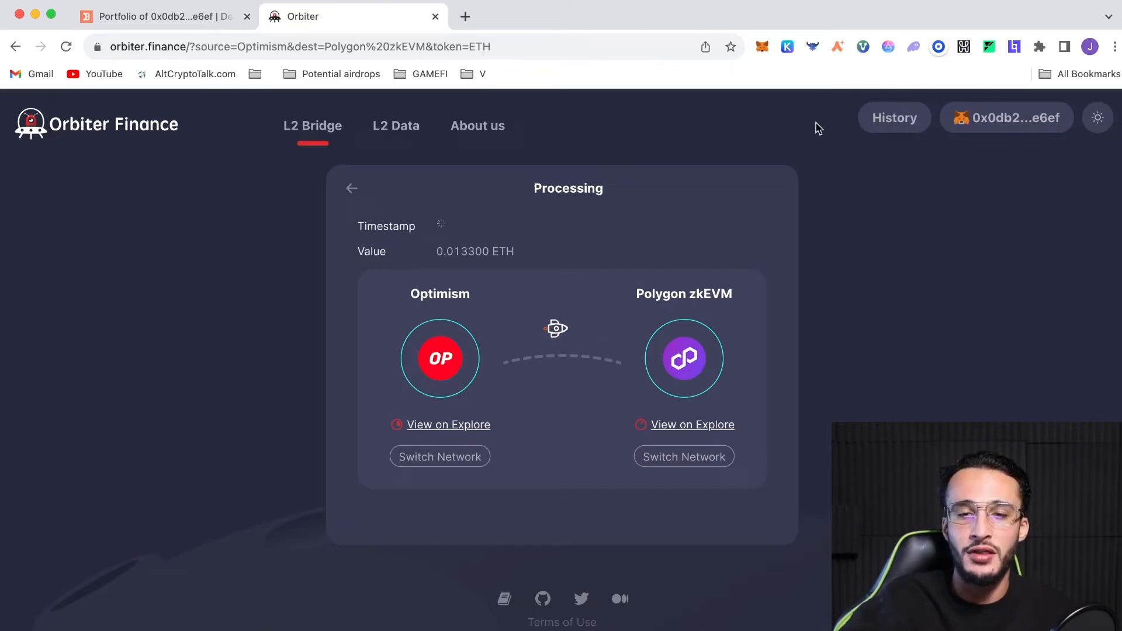
Step: Switch MetaMask to Polygon zkEVM and retry so the transfer shows Completed
left_click(761, 46)
type("pol")
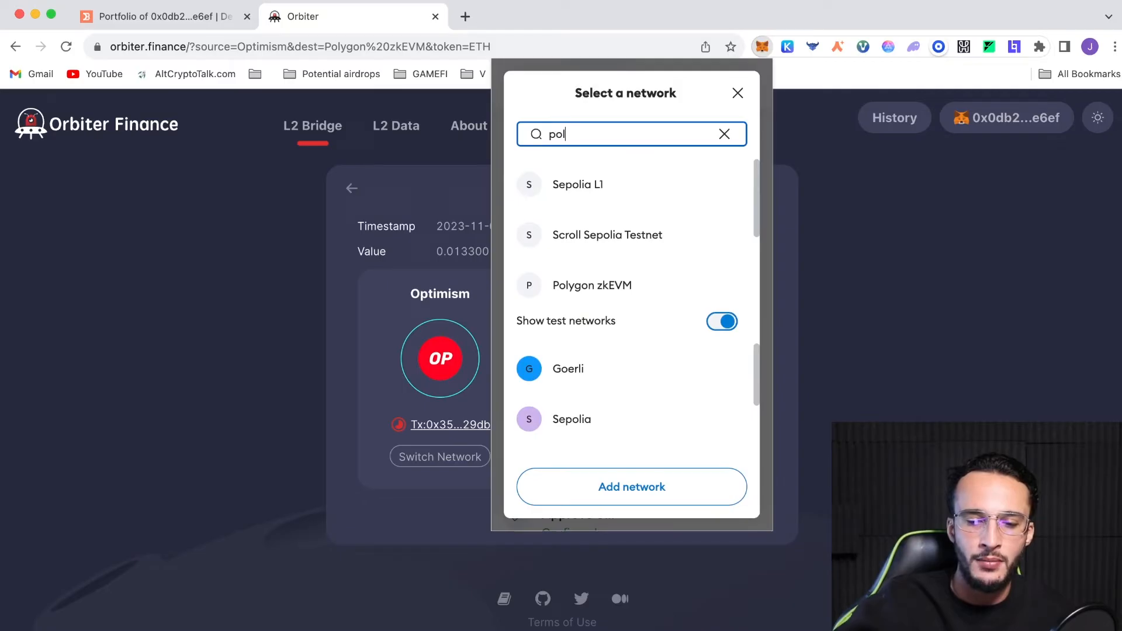
left_click(592, 286)
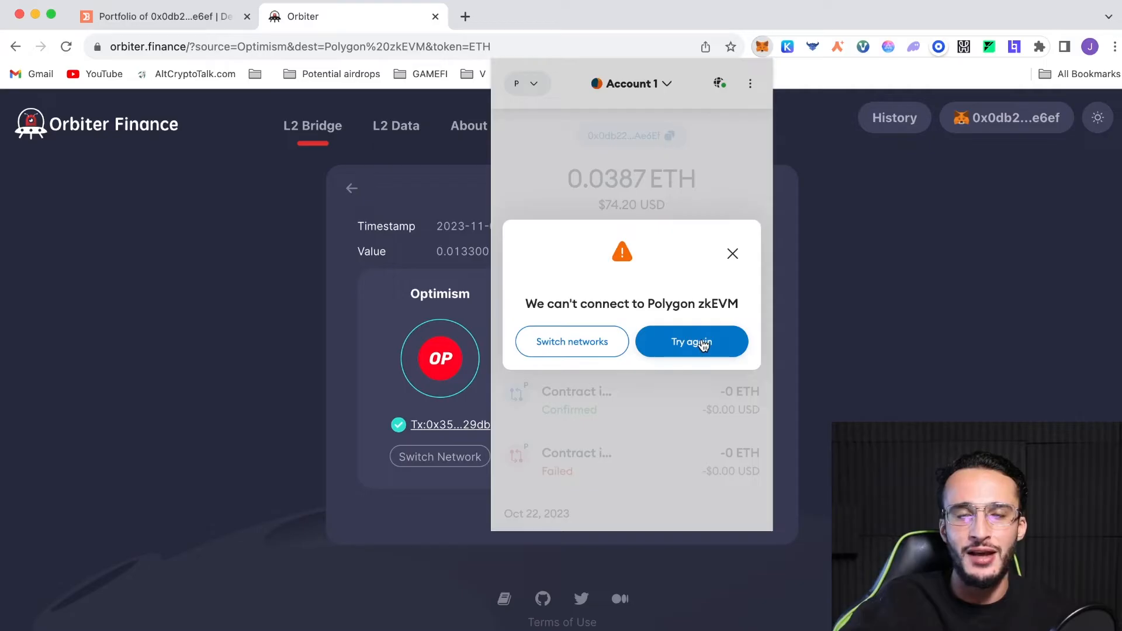
left_click(691, 342)
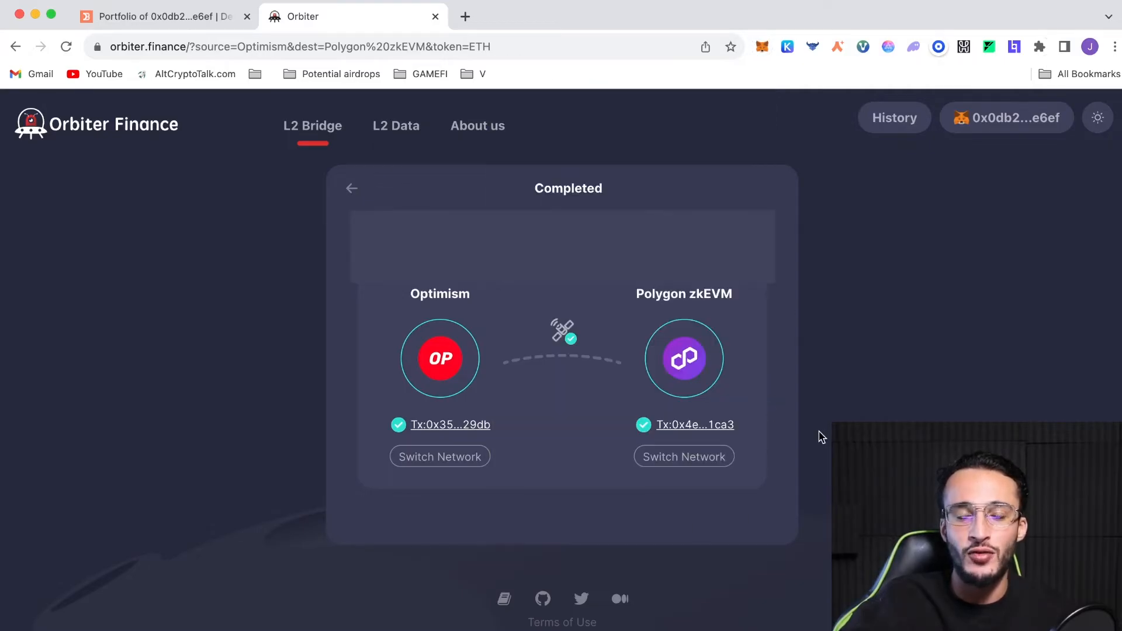
mouse_move(882, 339)
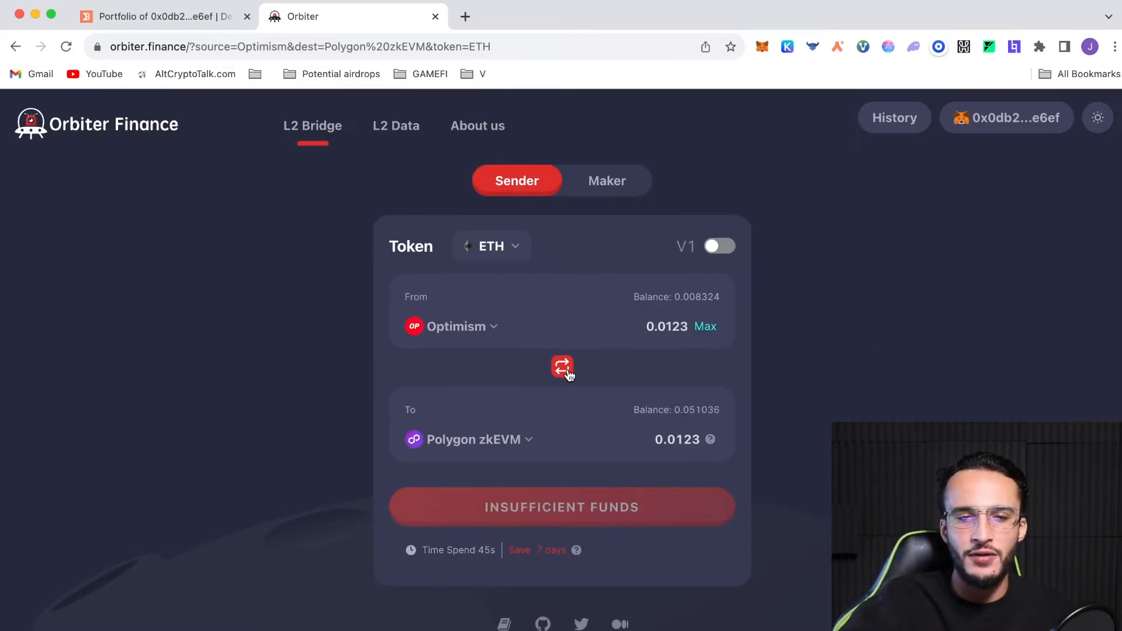
Step: Reverse the route to send from Polygon zkEVM and choose Base as destination
left_click(562, 366)
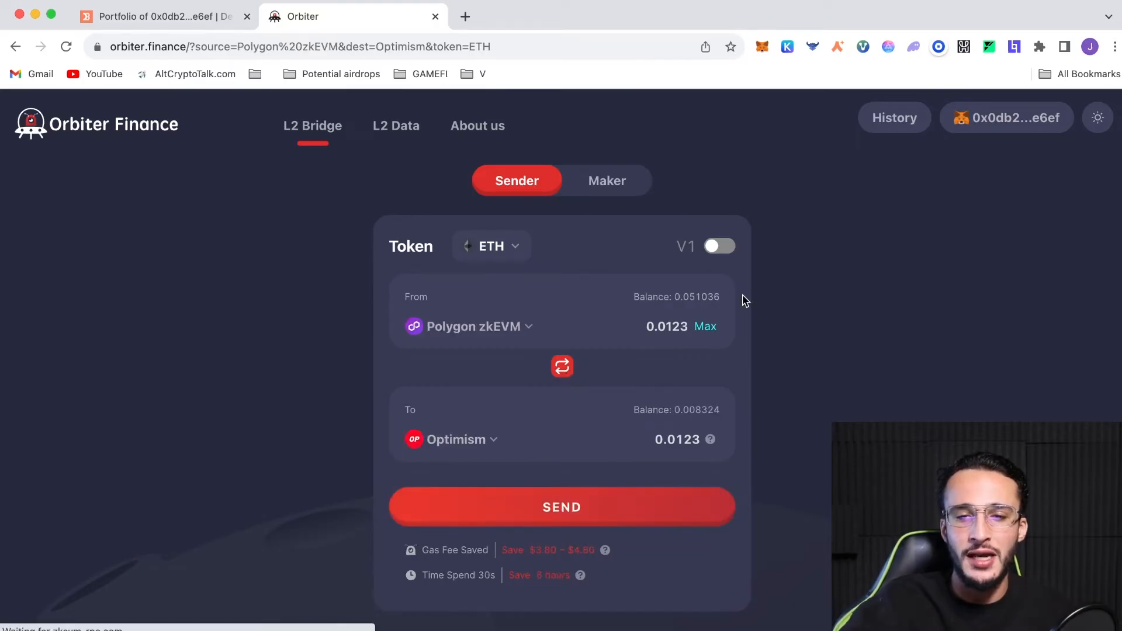
left_click(761, 46)
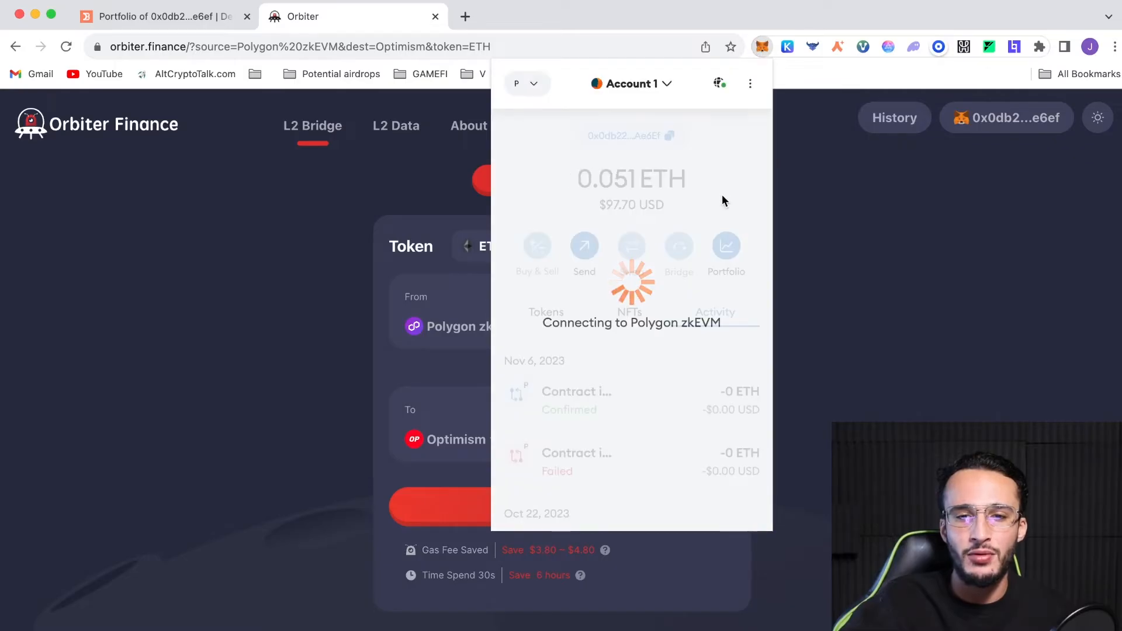
mouse_move(600, 202)
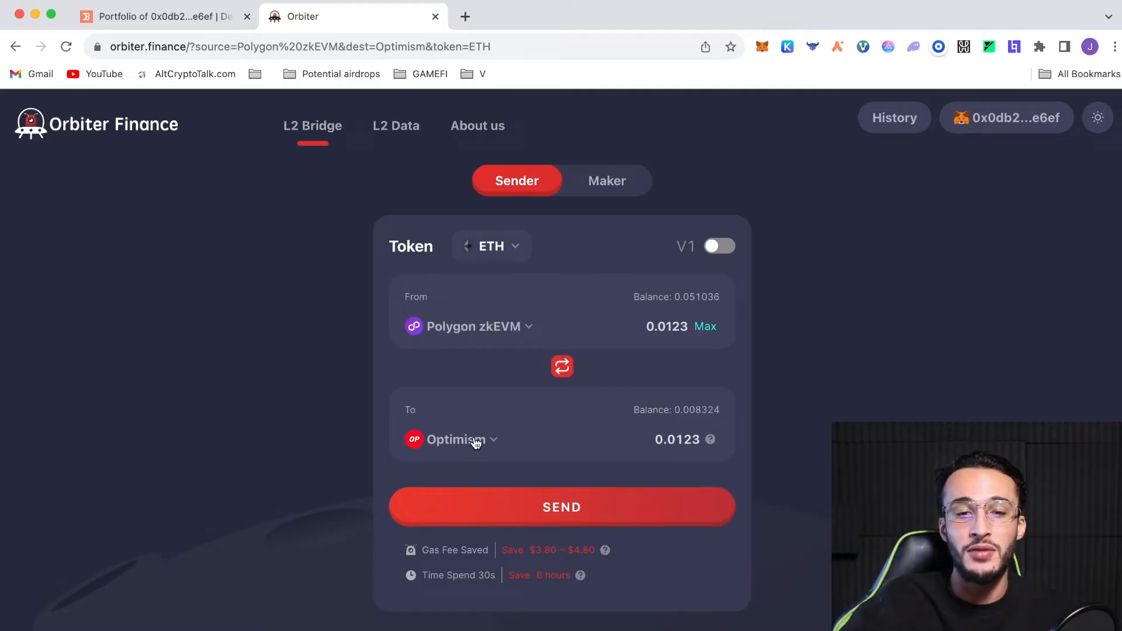
left_click(452, 440)
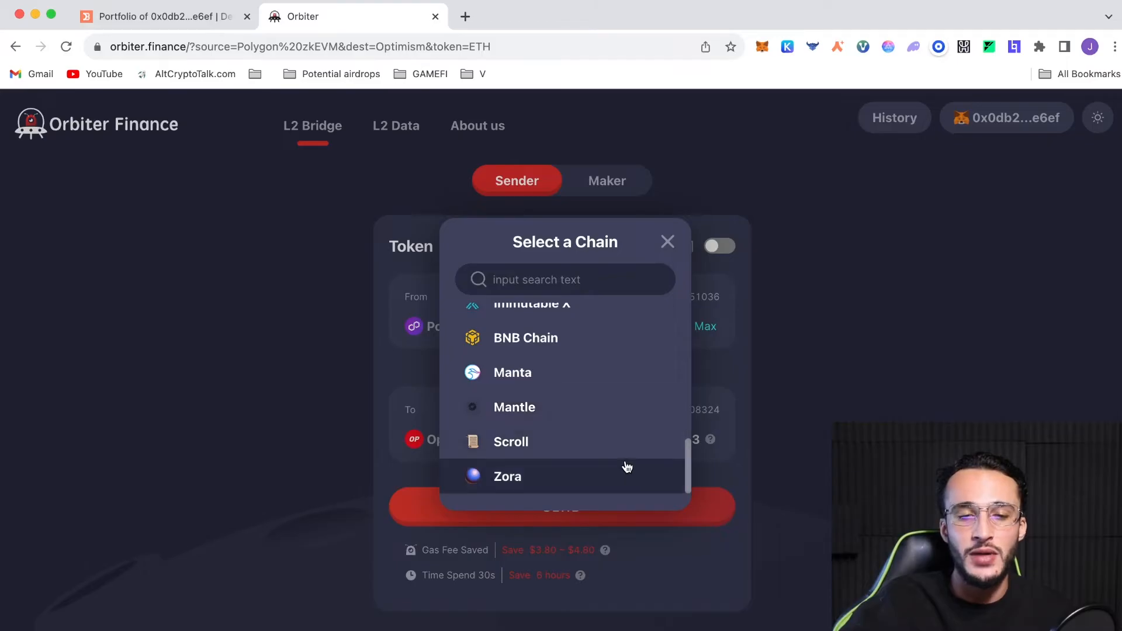
scroll("up", 3)
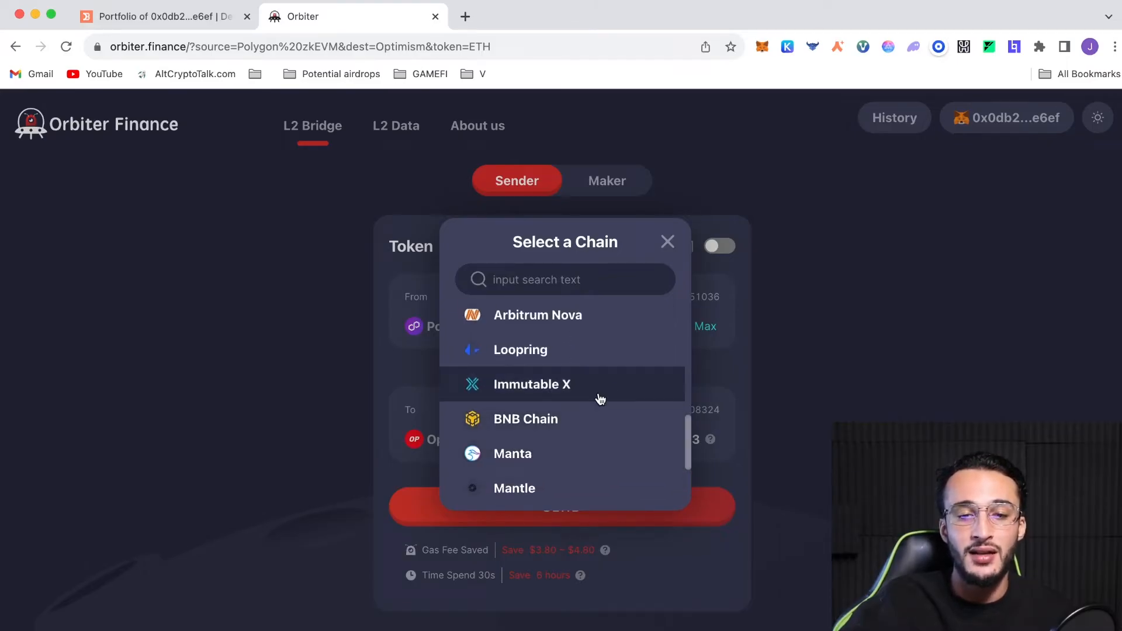
scroll("up", 3)
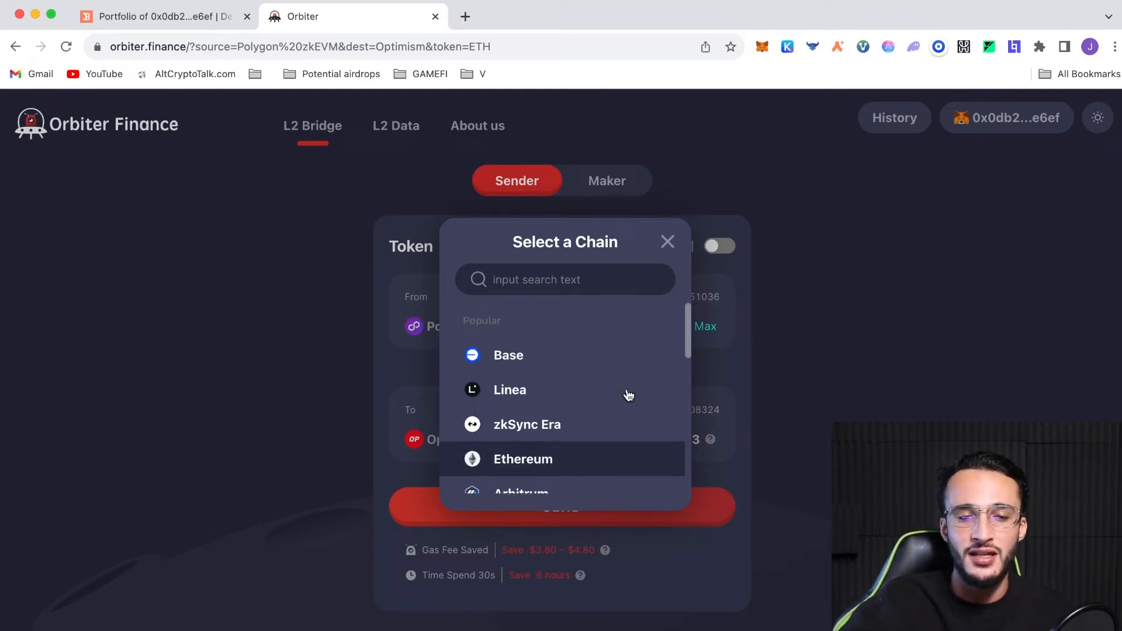
mouse_move(629, 390)
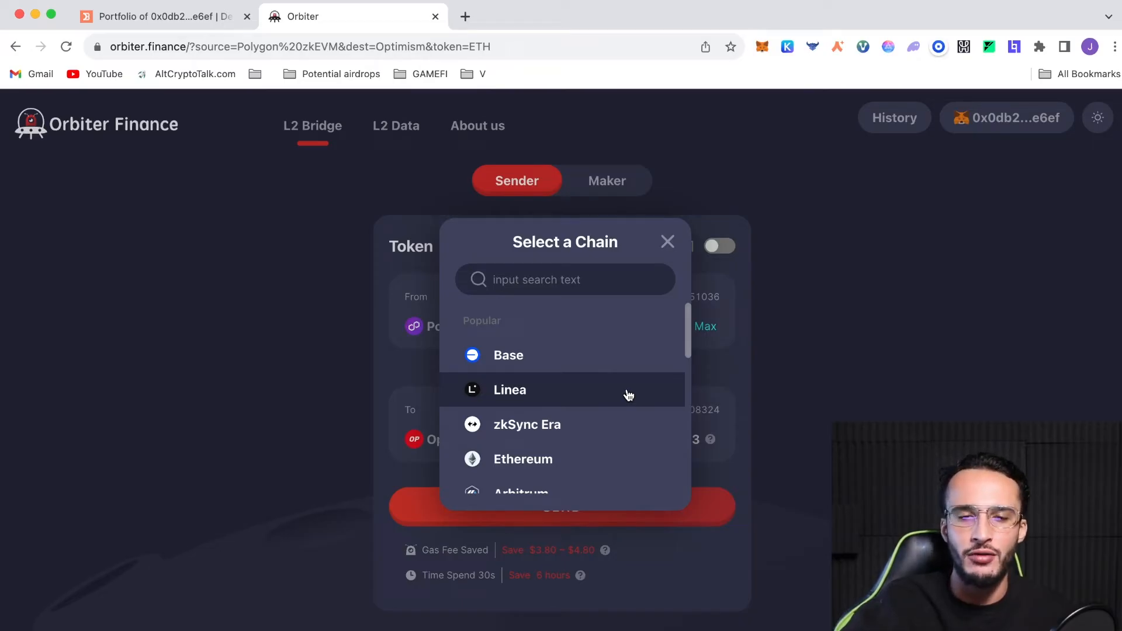
left_click(509, 355)
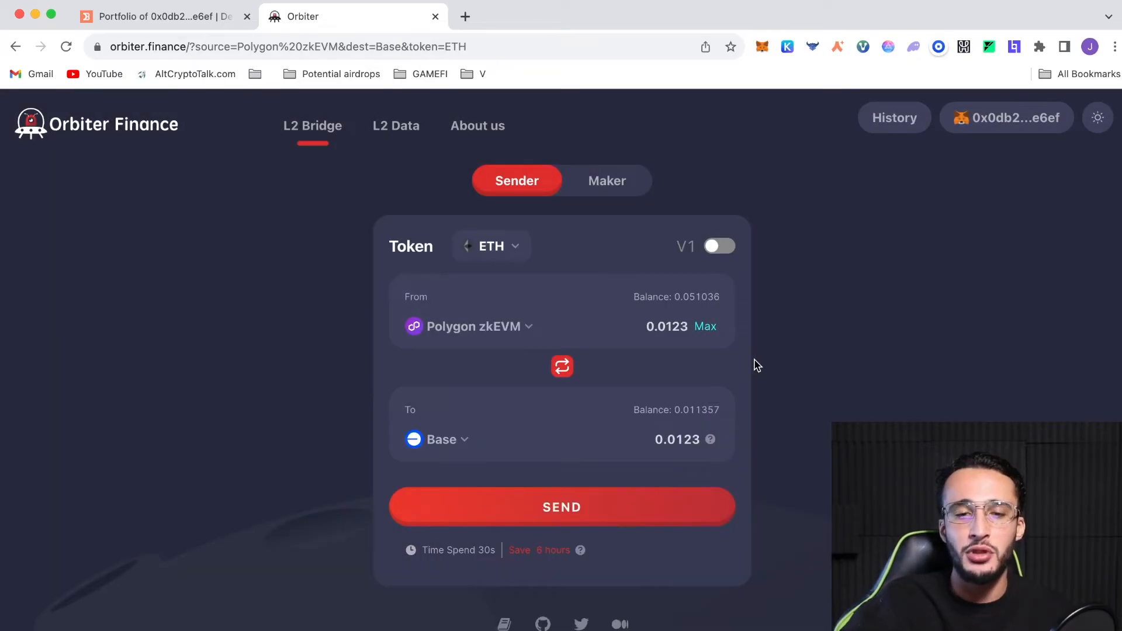
Step: Replace the amount to send with 0.0396 ETH
triple_click(666, 327)
type("0.024")
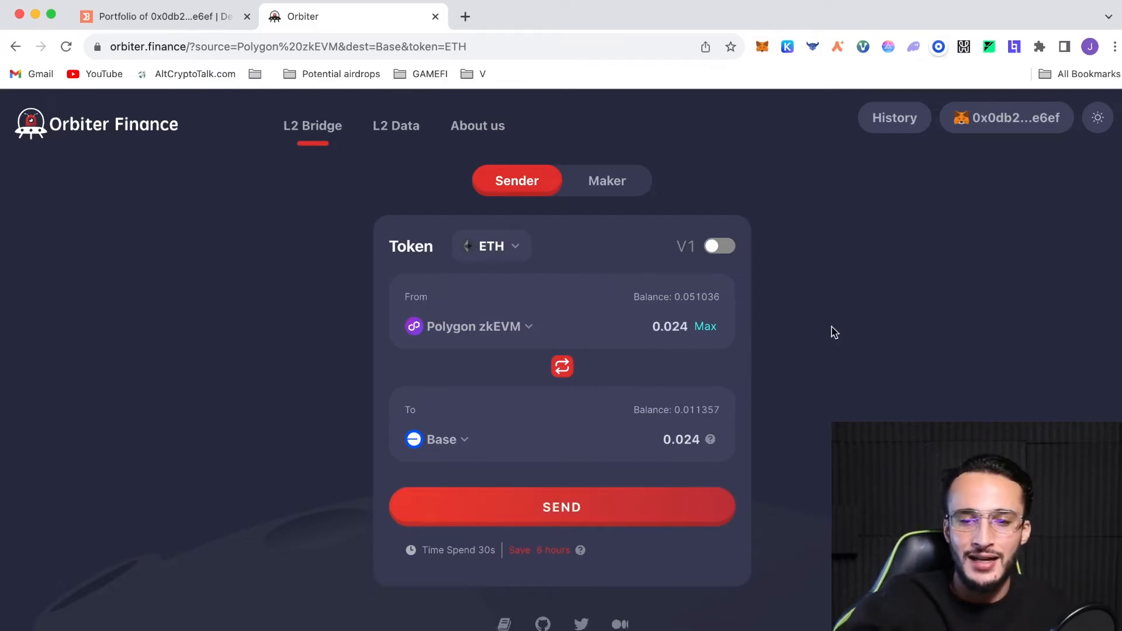
left_click(705, 326)
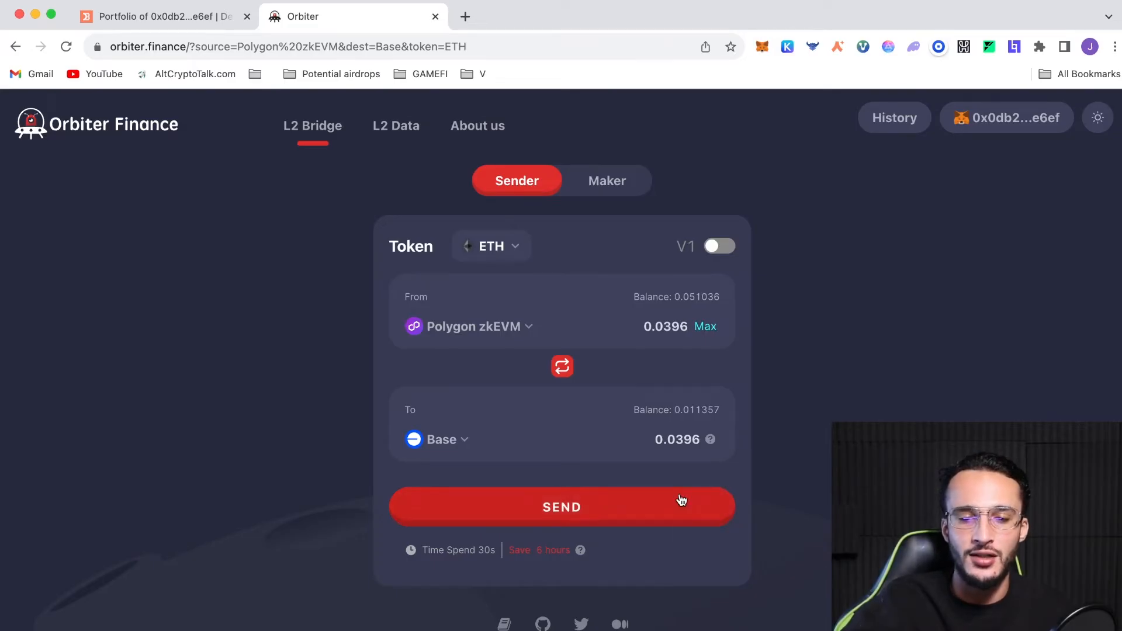
Step: Send the Polygon zkEVM-to-Base transfer and approve the 0.0406 ETH payment in MetaMask
left_click(562, 506)
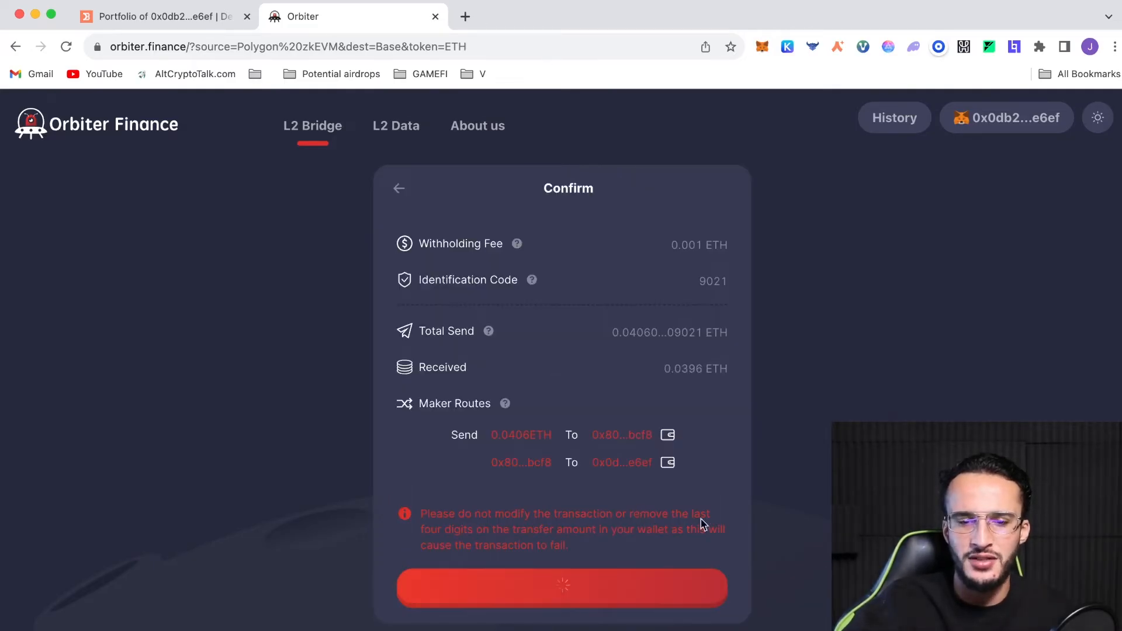
left_click(561, 588)
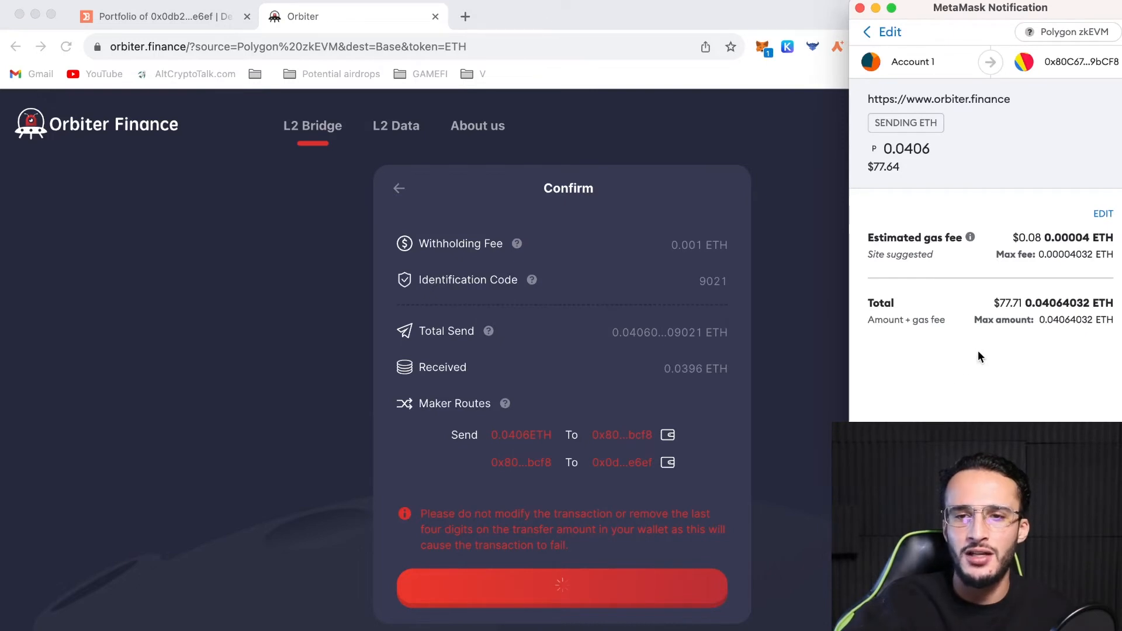
mouse_move(1061, 337)
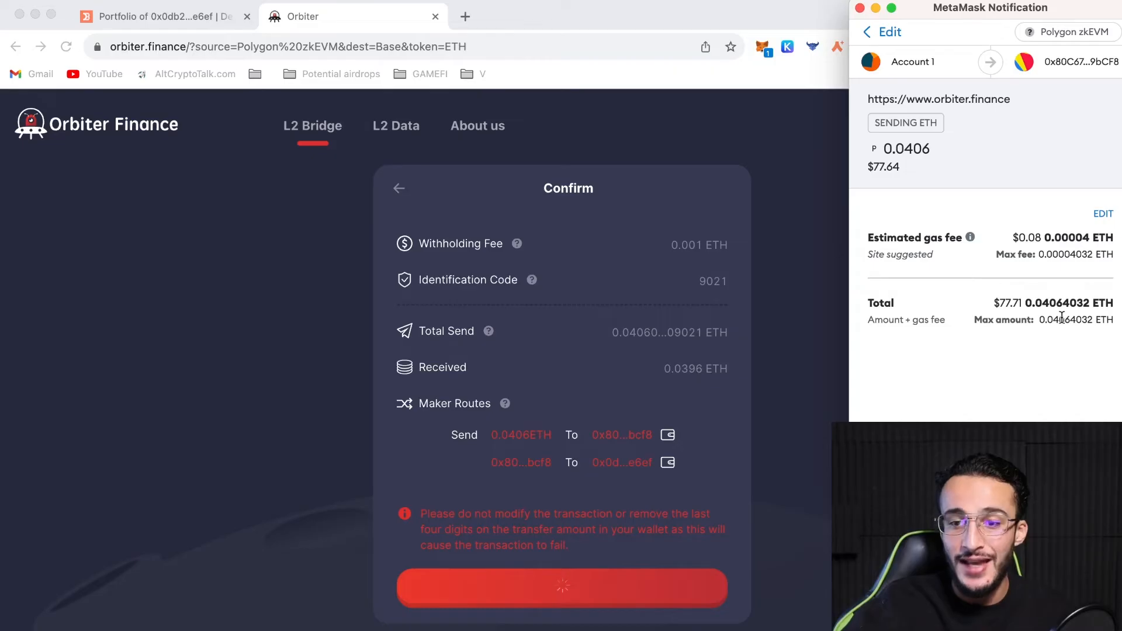
left_click(562, 587)
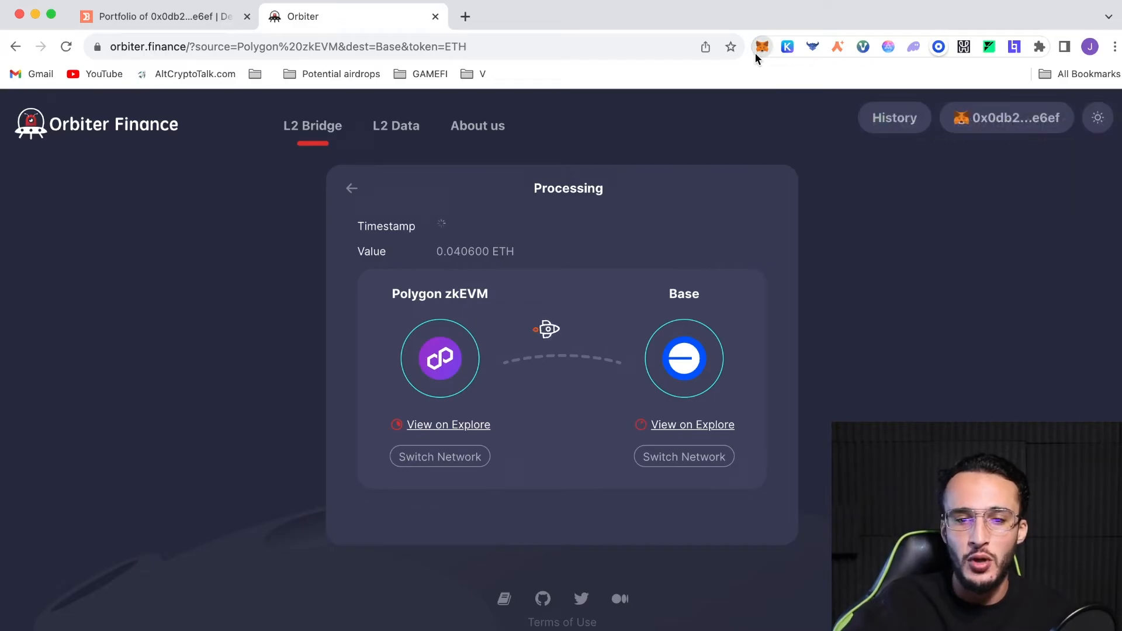
Step: Check the MetaMask balance on the Base network after the bridge arrives
left_click(761, 46)
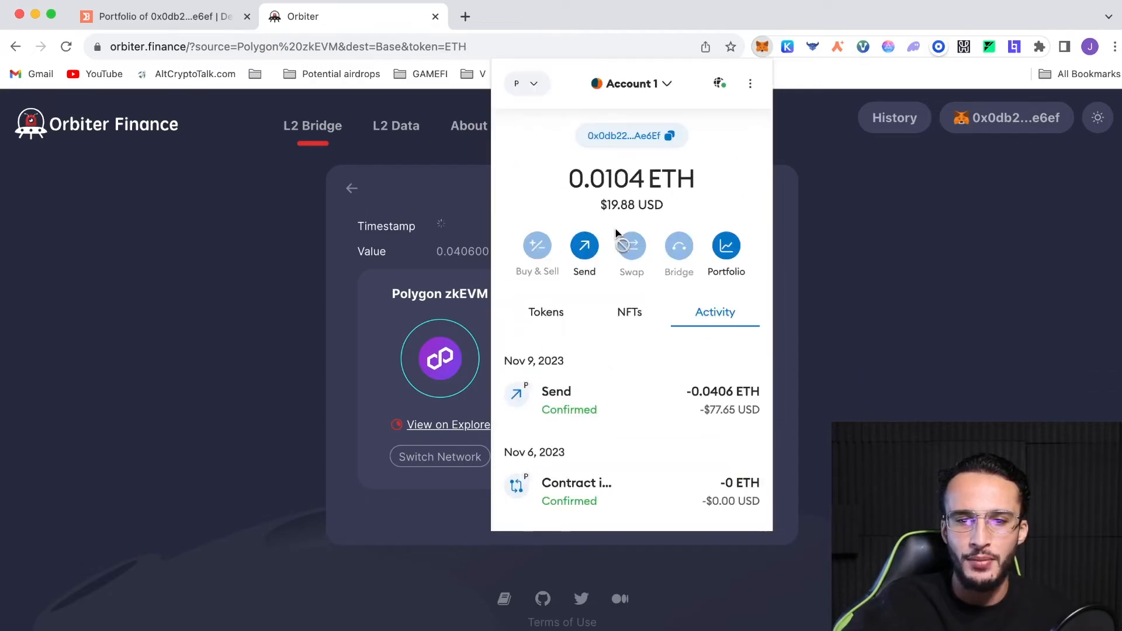
left_click(546, 312)
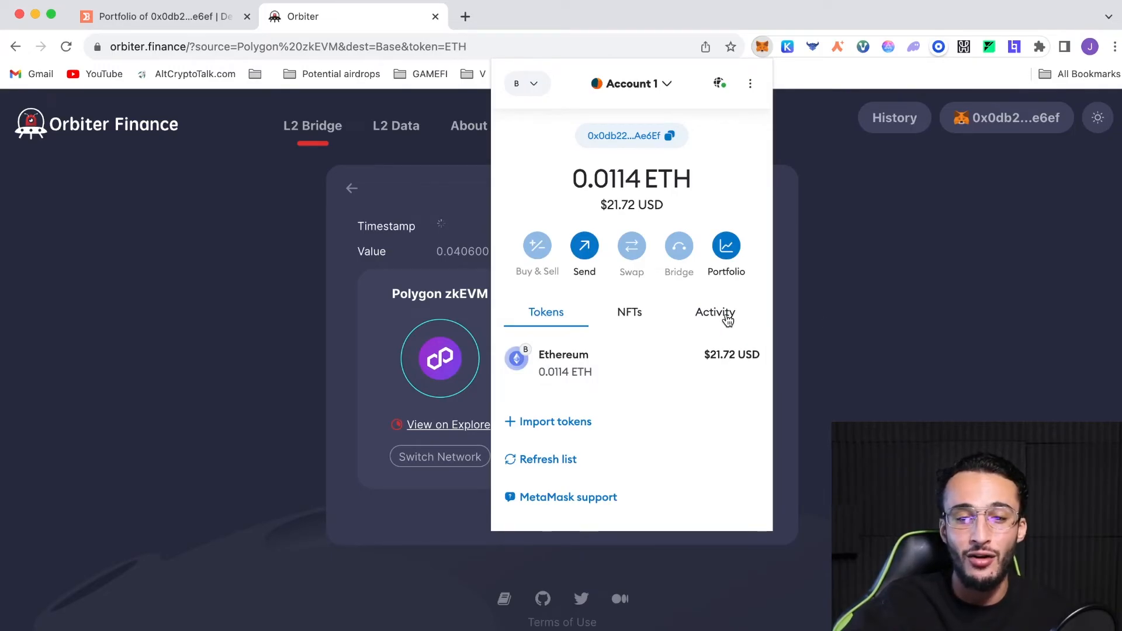
left_click(715, 312)
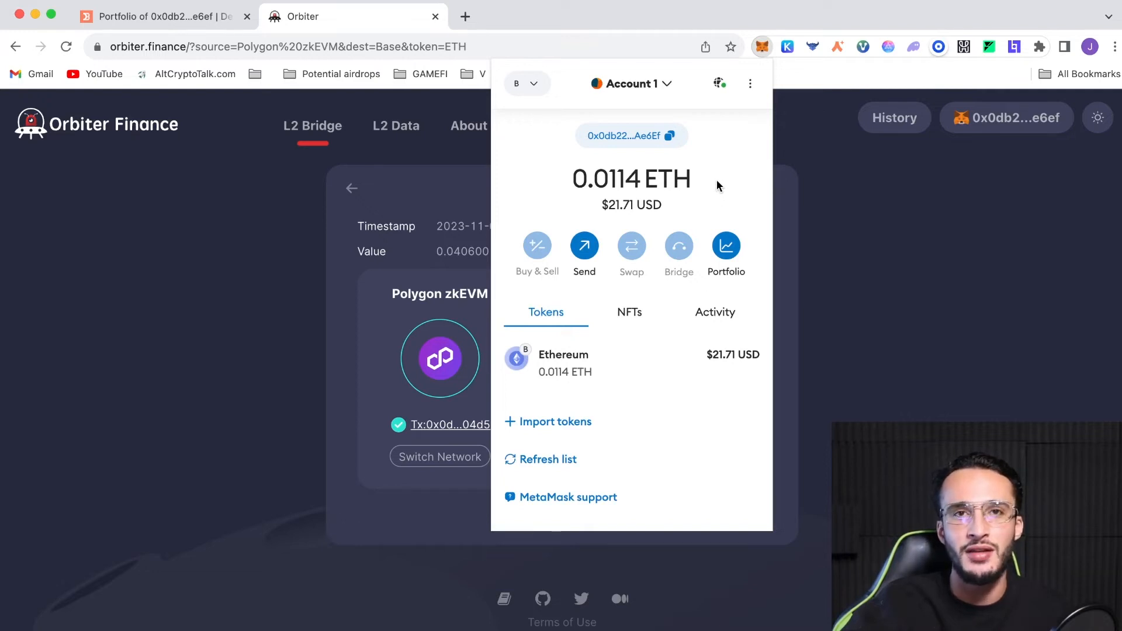
mouse_move(755, 286)
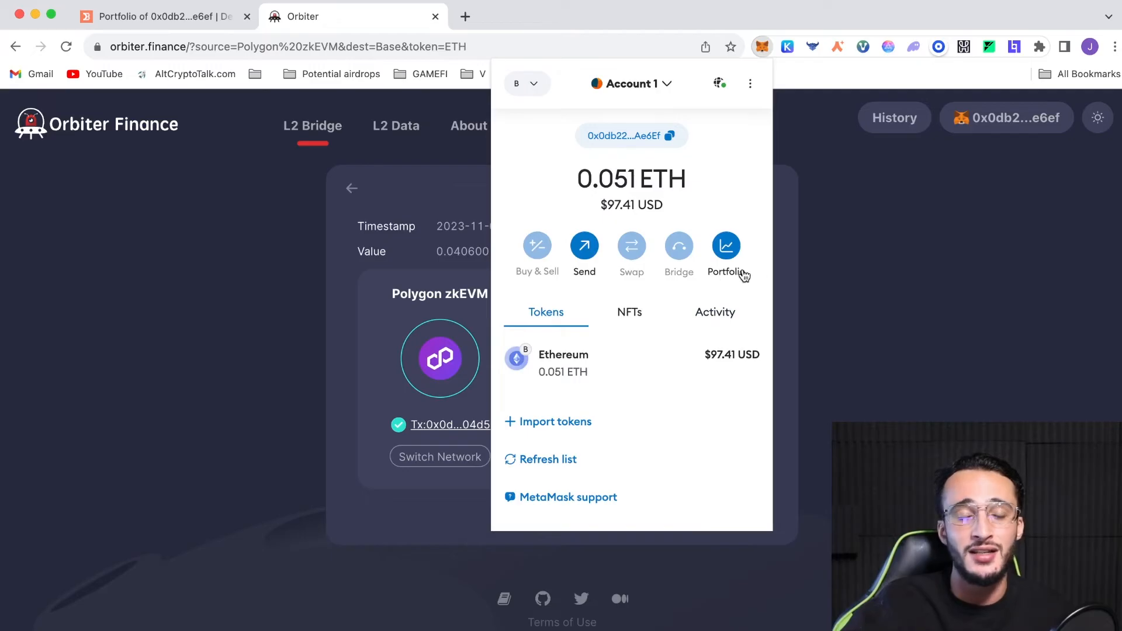
mouse_move(786, 331)
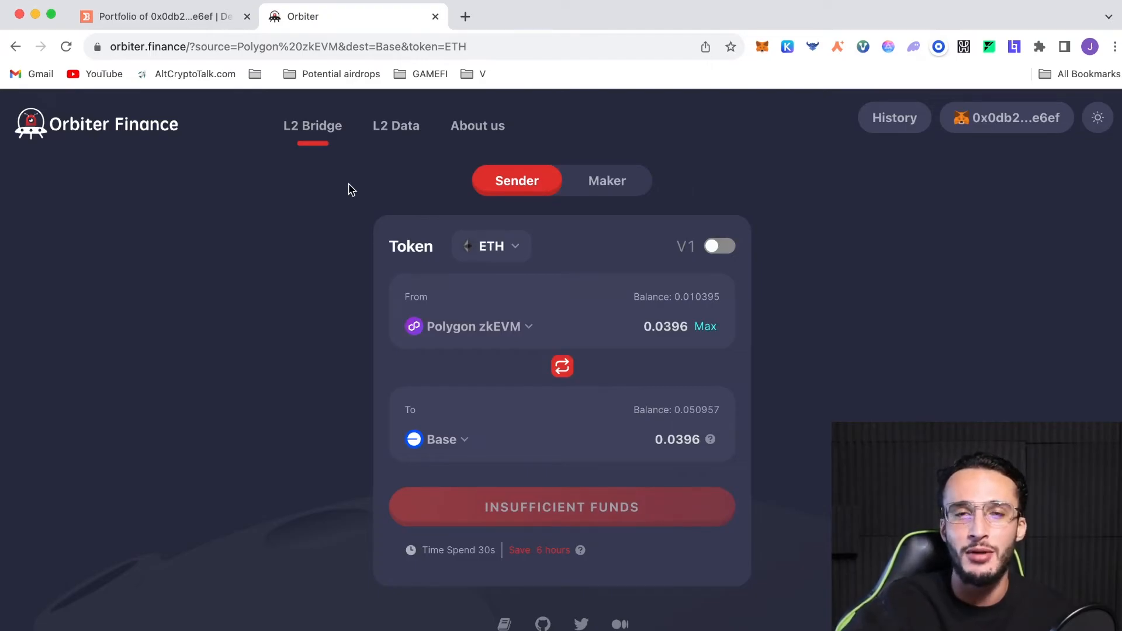
mouse_move(451, 182)
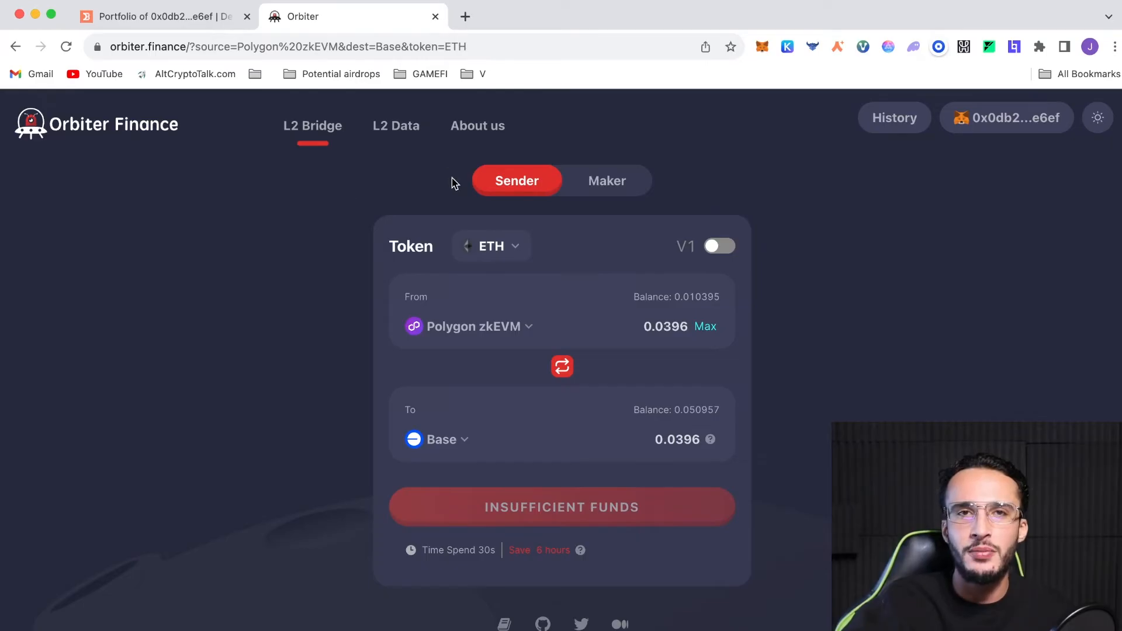
mouse_move(792, 241)
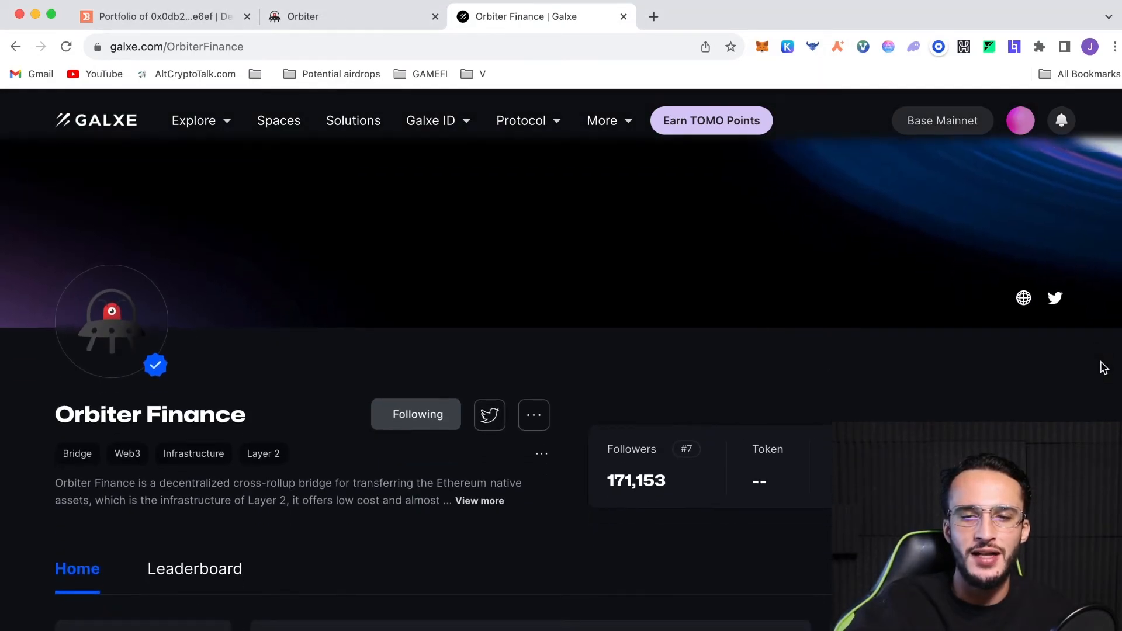
Step: Scroll Galxe's Orbiter Finance campaigns down to the Orbiter Pilots NFT card
scroll("down", 3)
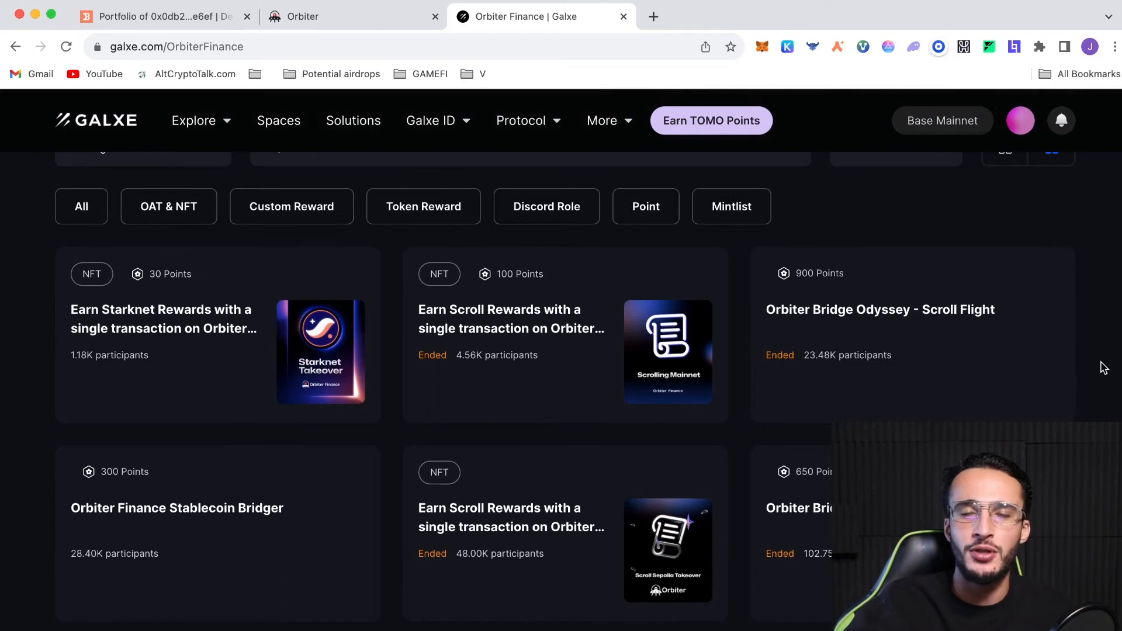
scroll("down", 3)
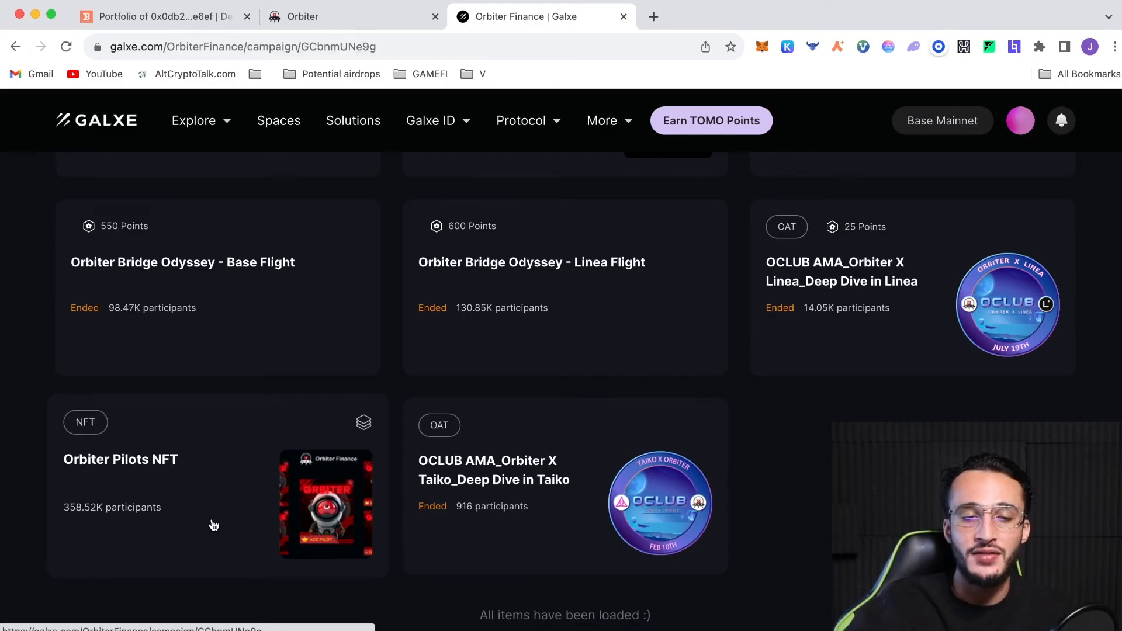
Step: Review the Trainee to Ace Pilot NFT entries to see which are claimed or ineligible
left_click(121, 458)
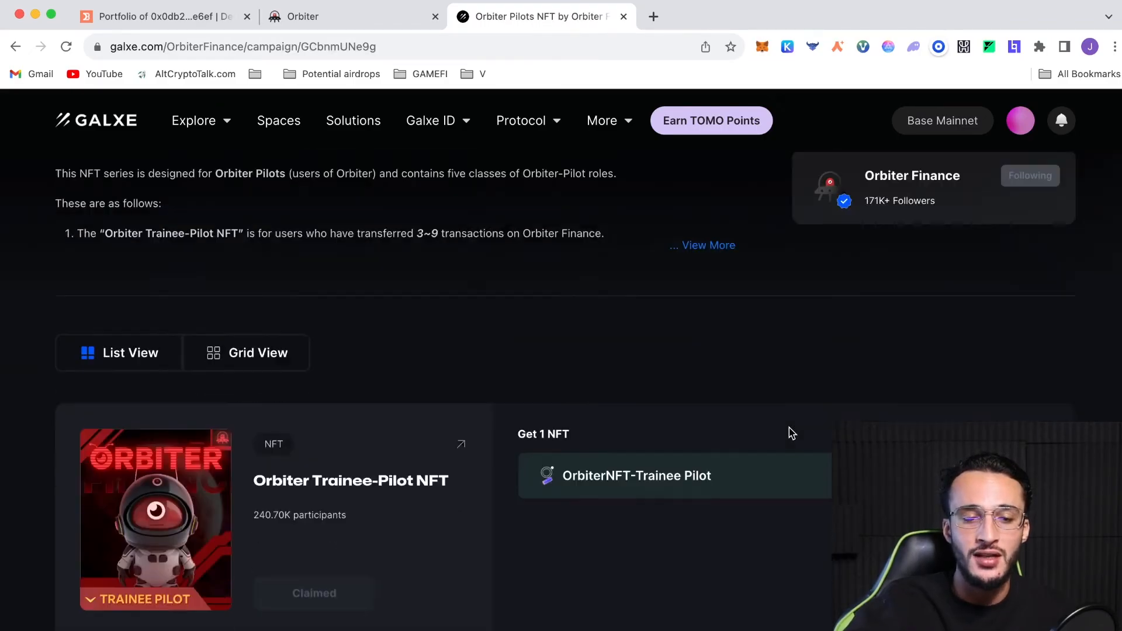
scroll("down", 3)
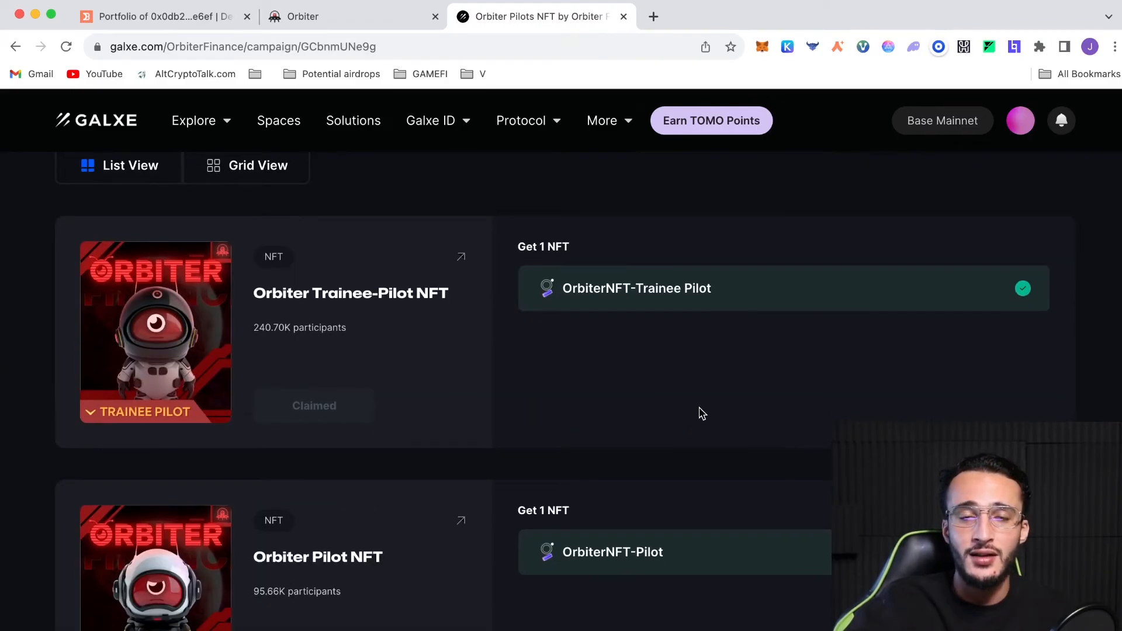
mouse_move(541, 316)
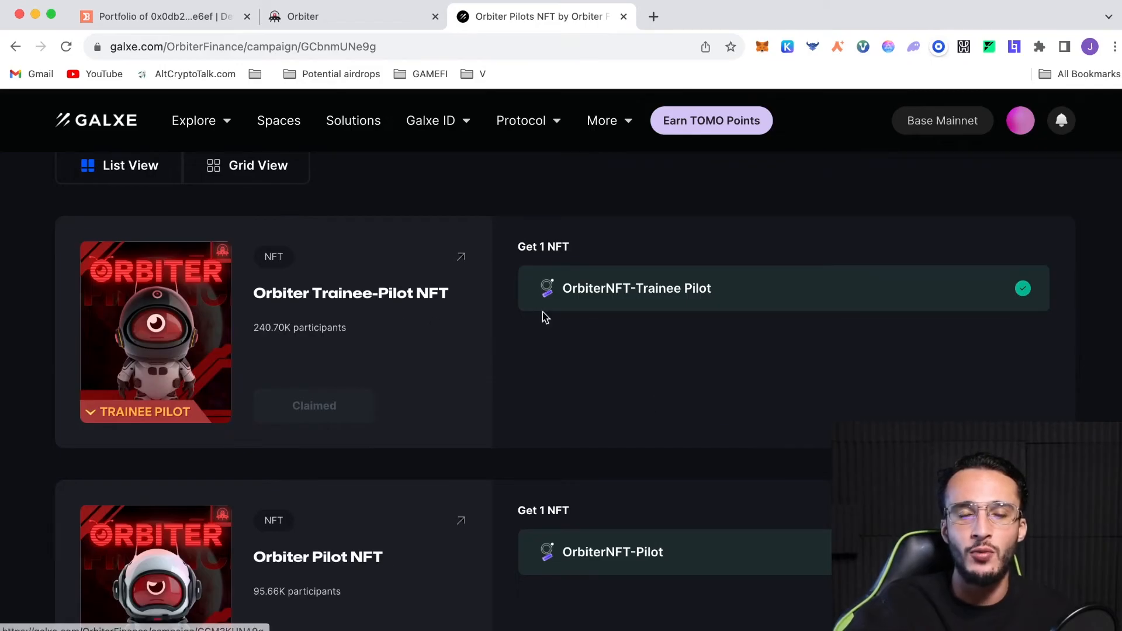
mouse_move(436, 336)
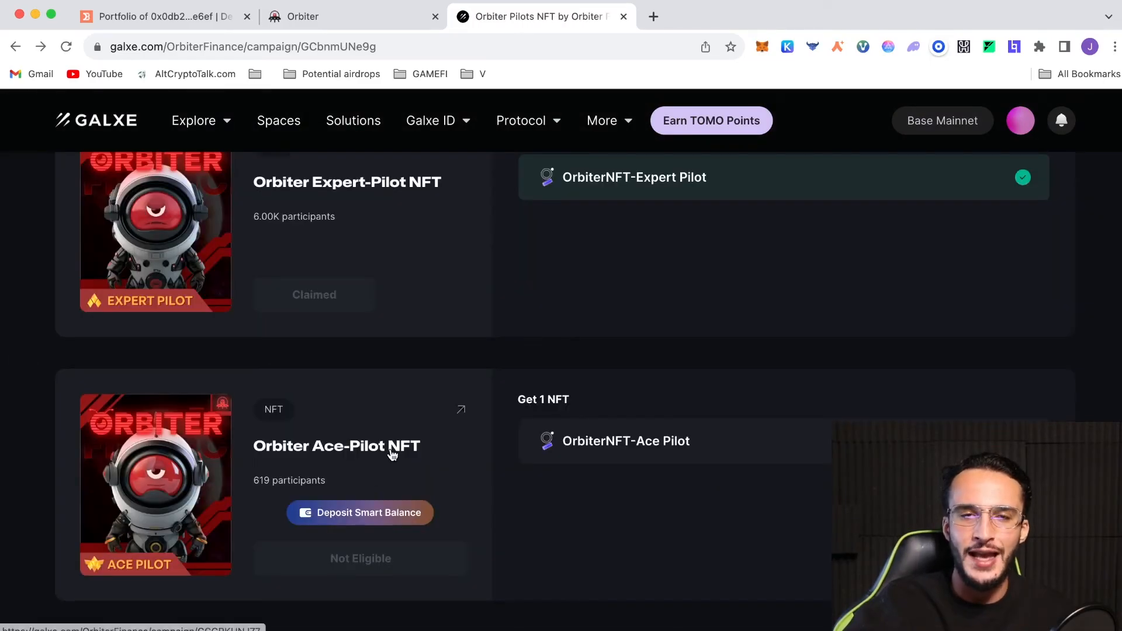
left_click(337, 445)
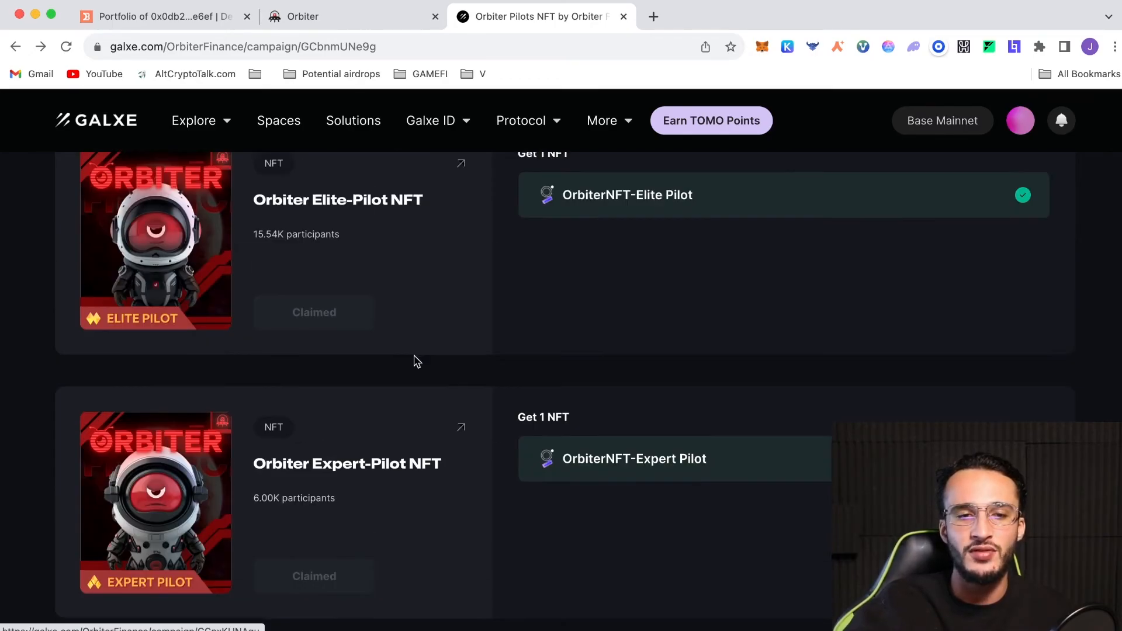
scroll("down", 3)
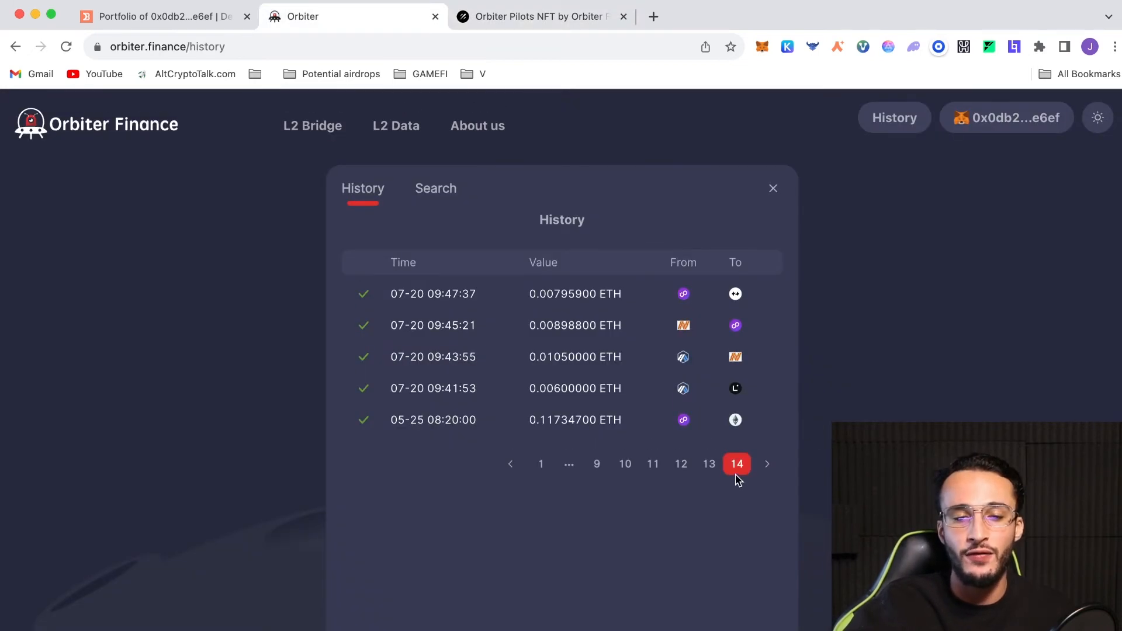
mouse_move(814, 453)
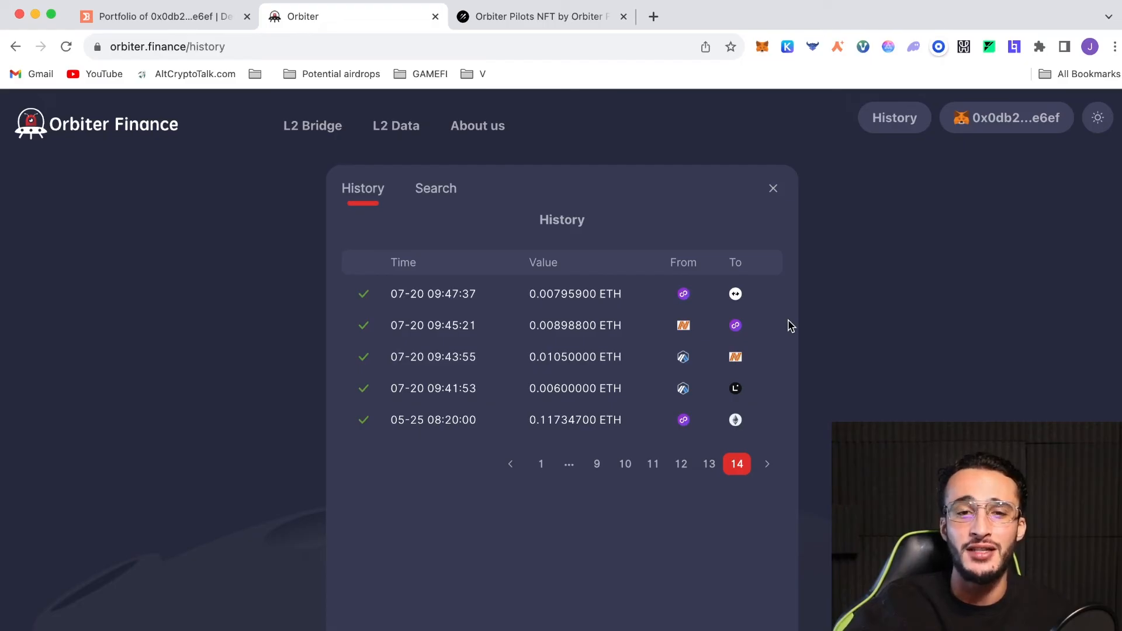
Step: Return to the Orbiter Finance space tab on Galxe after reviewing the history
left_click(541, 16)
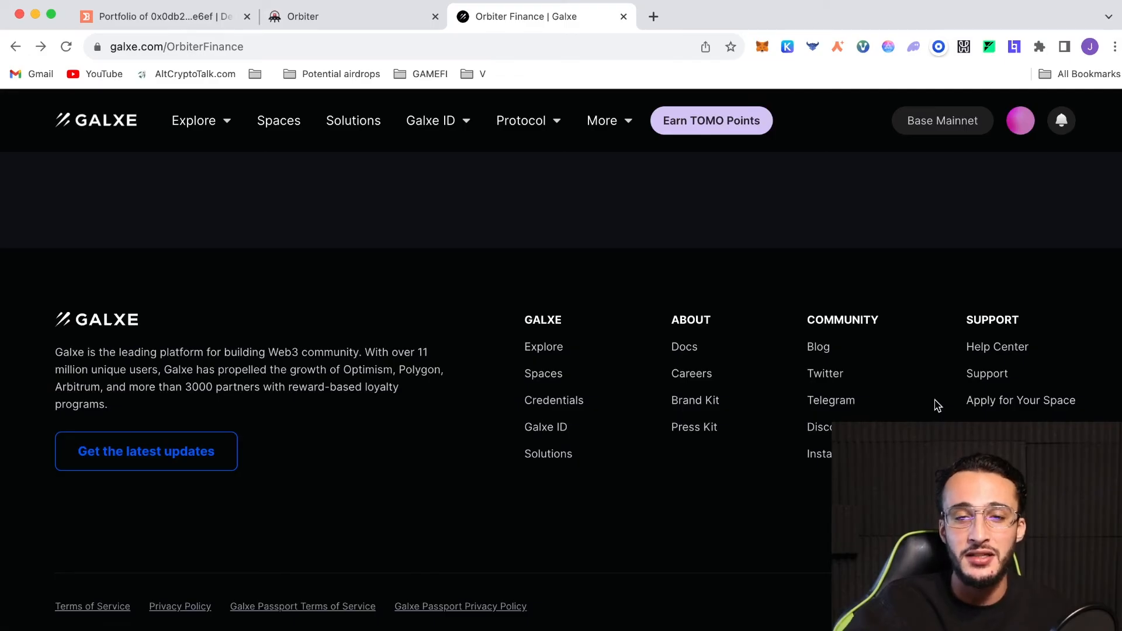
Step: Scroll through the Orbiter Finance space's campaign cards on Galxe
scroll("up", 3)
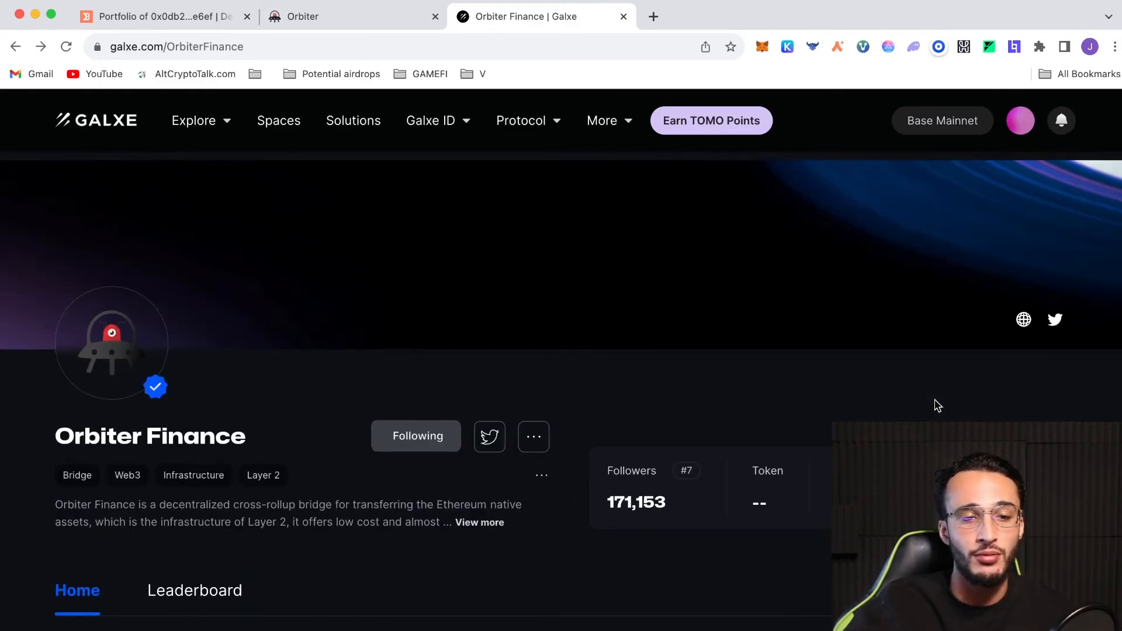
scroll("down", 3)
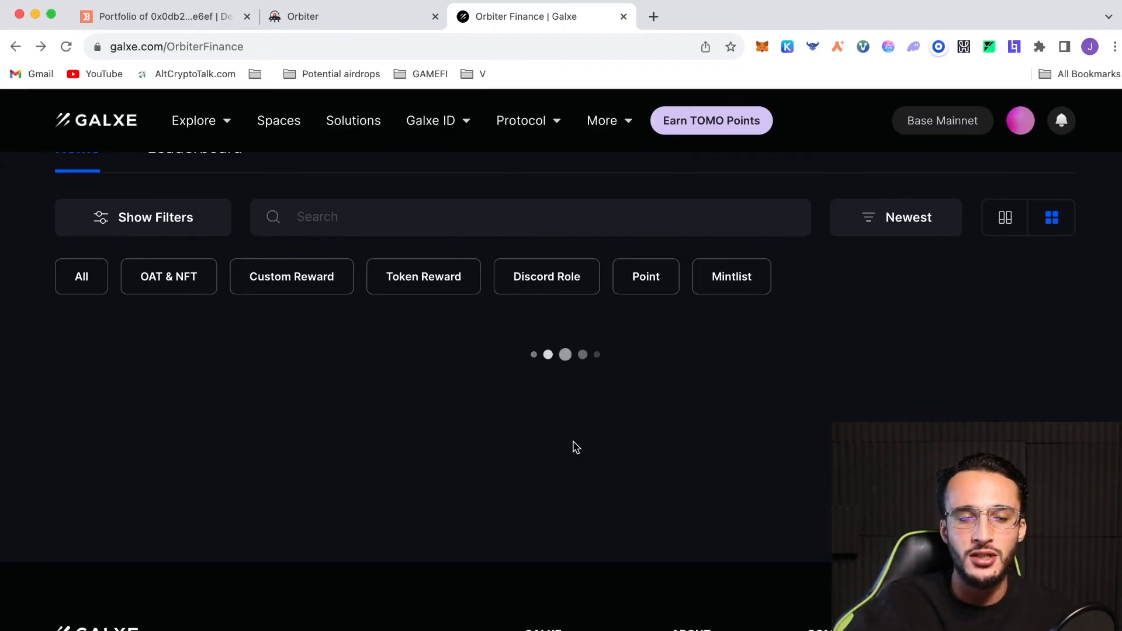
scroll("down", 3)
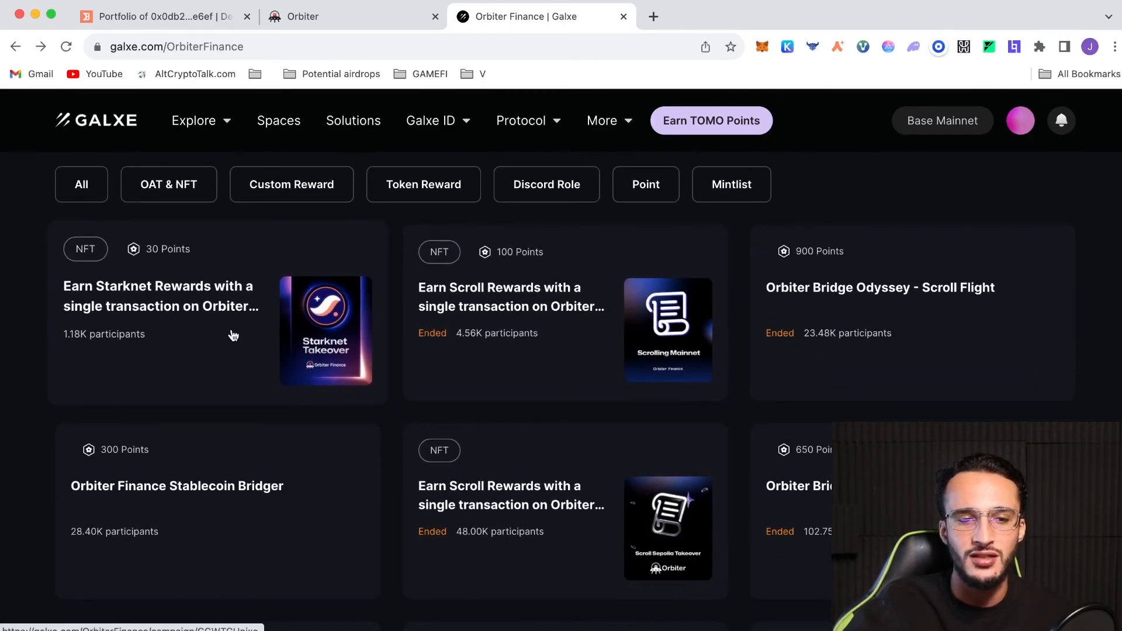
scroll("down", 3)
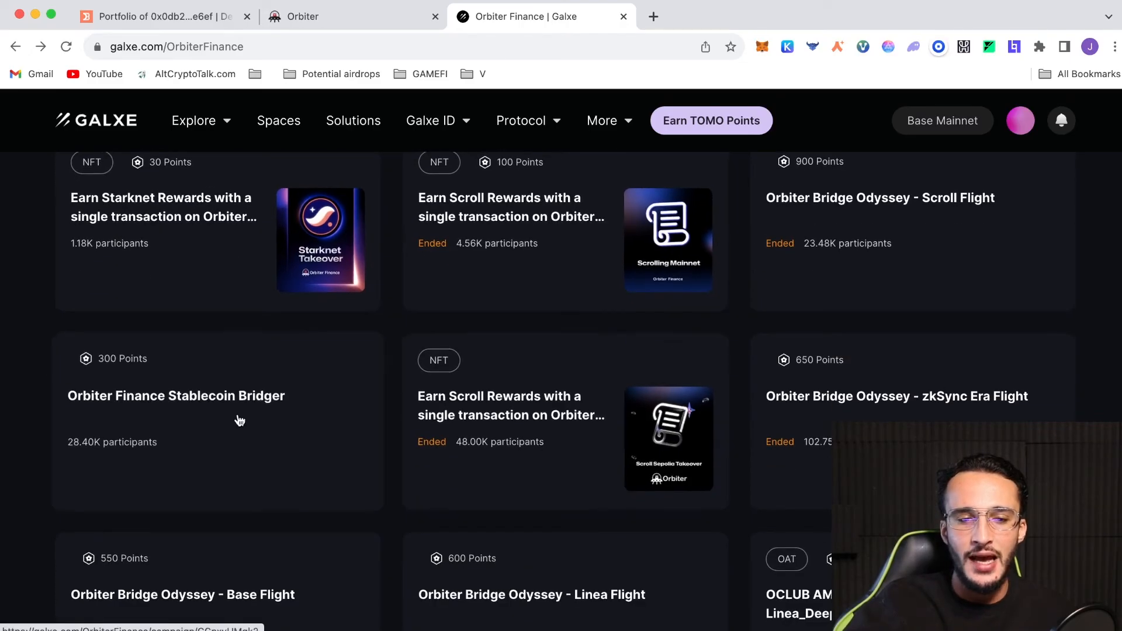
scroll("down", 3)
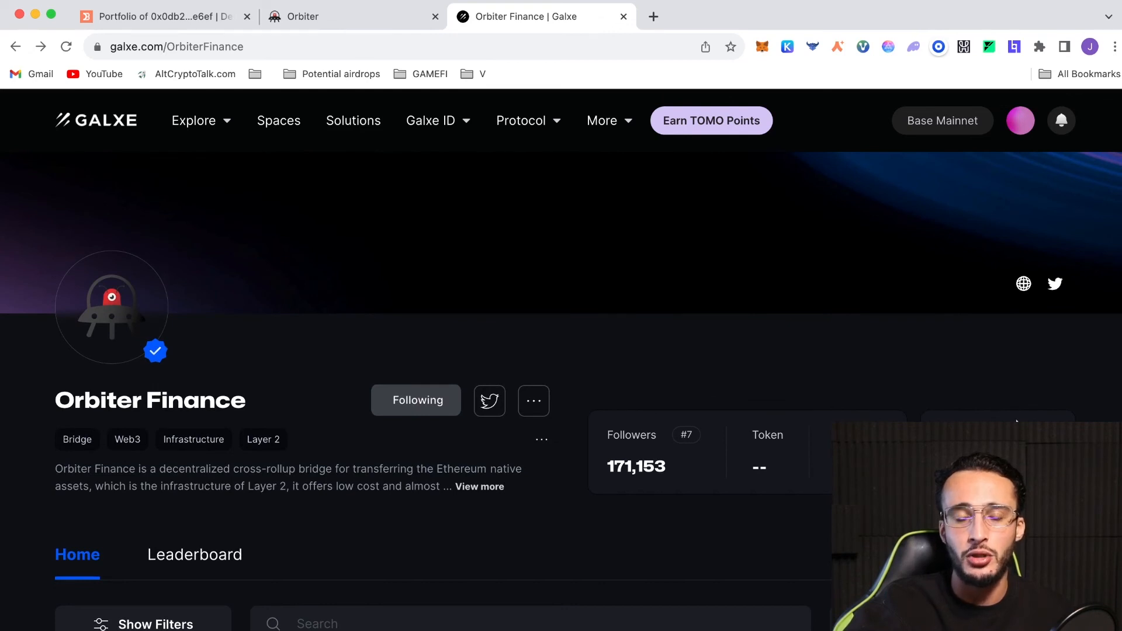
mouse_move(708, 310)
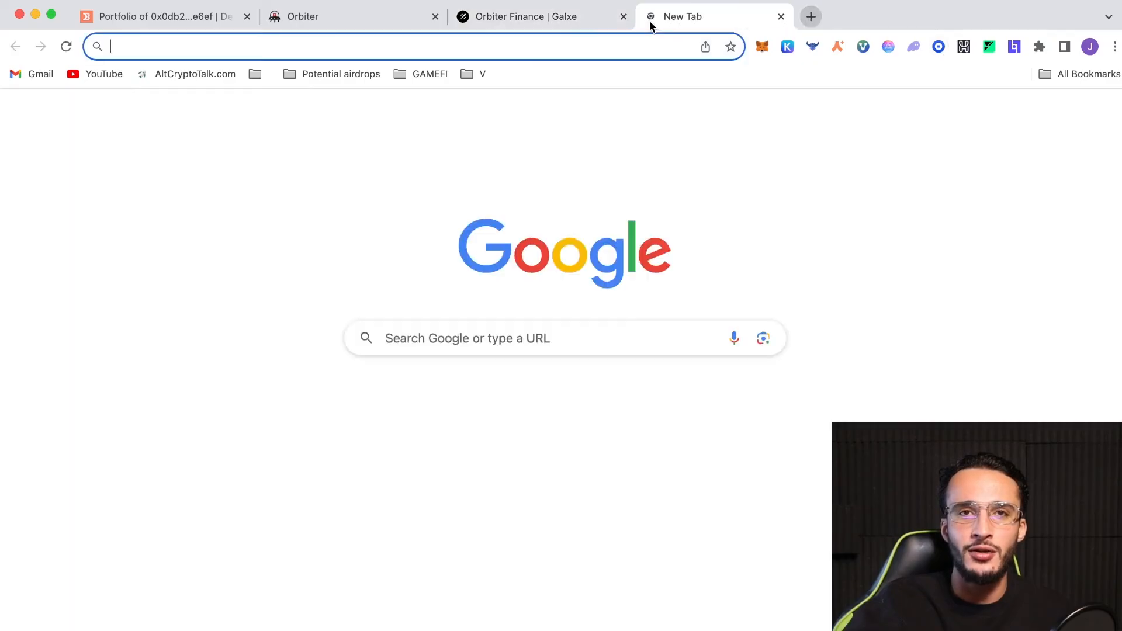
type("youtube.com/@altcryptogems/playlists")
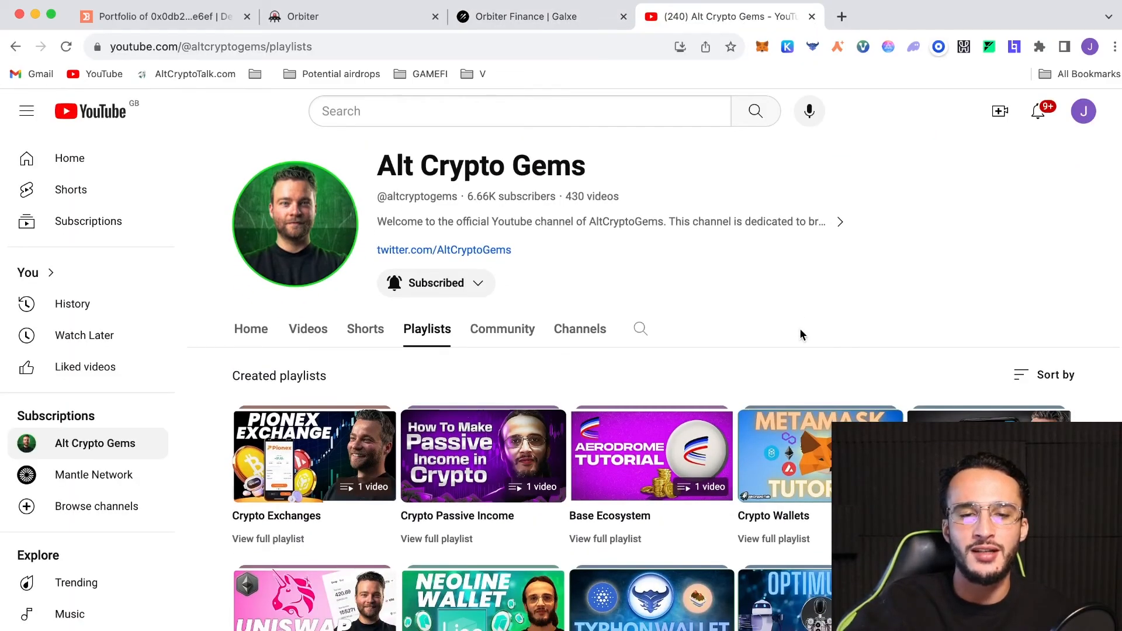
scroll("down", 3)
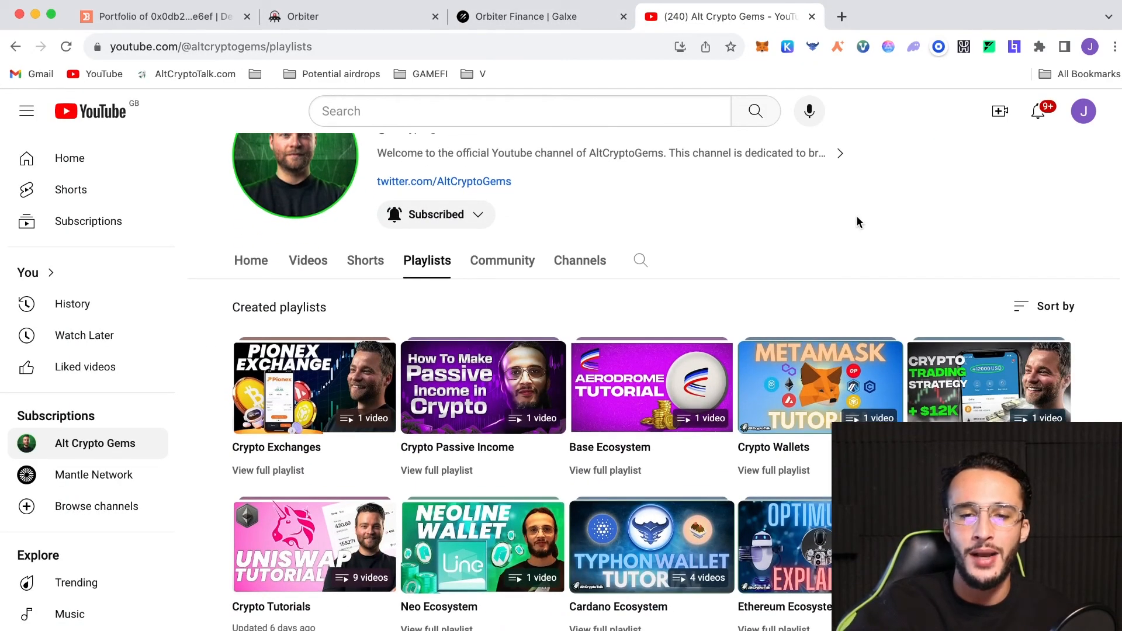
scroll("down", 3)
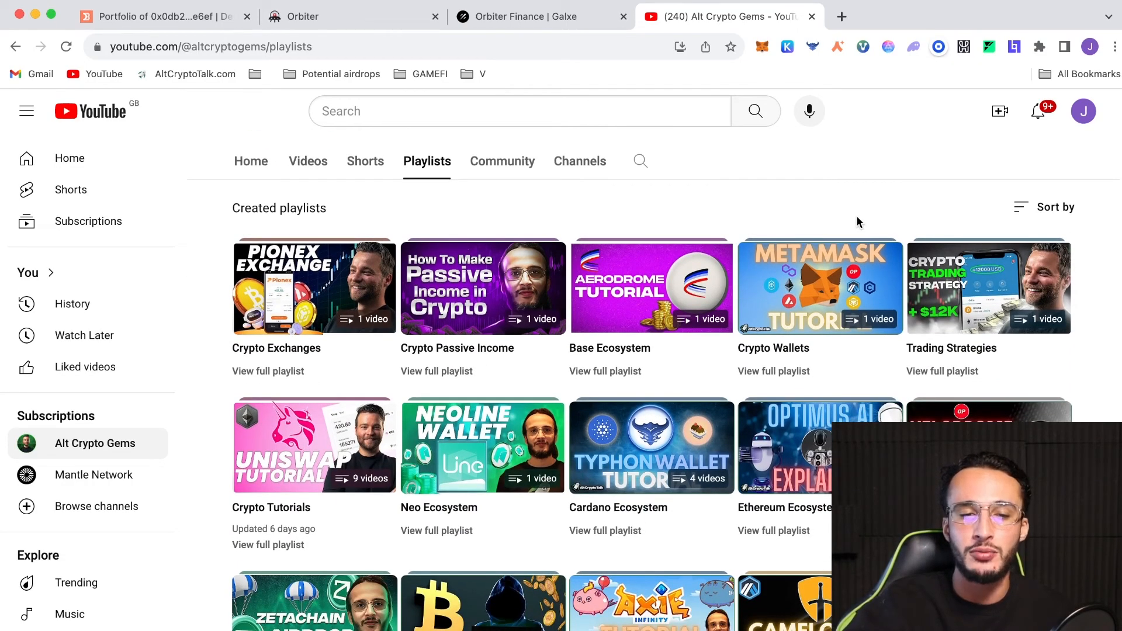
mouse_move(875, 159)
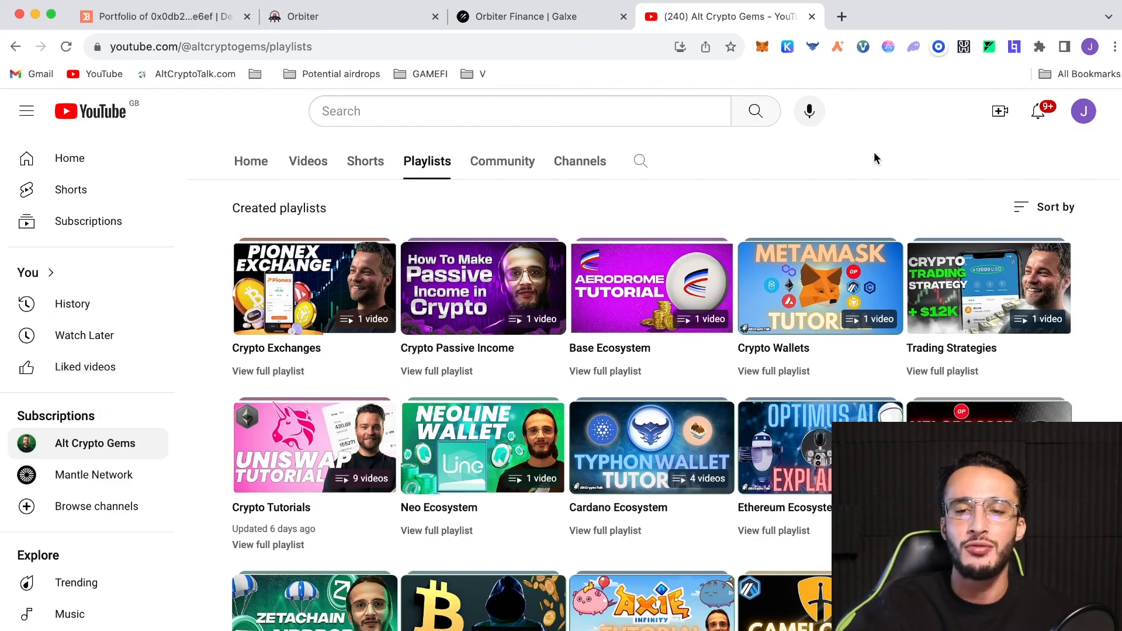
scroll("down", 3)
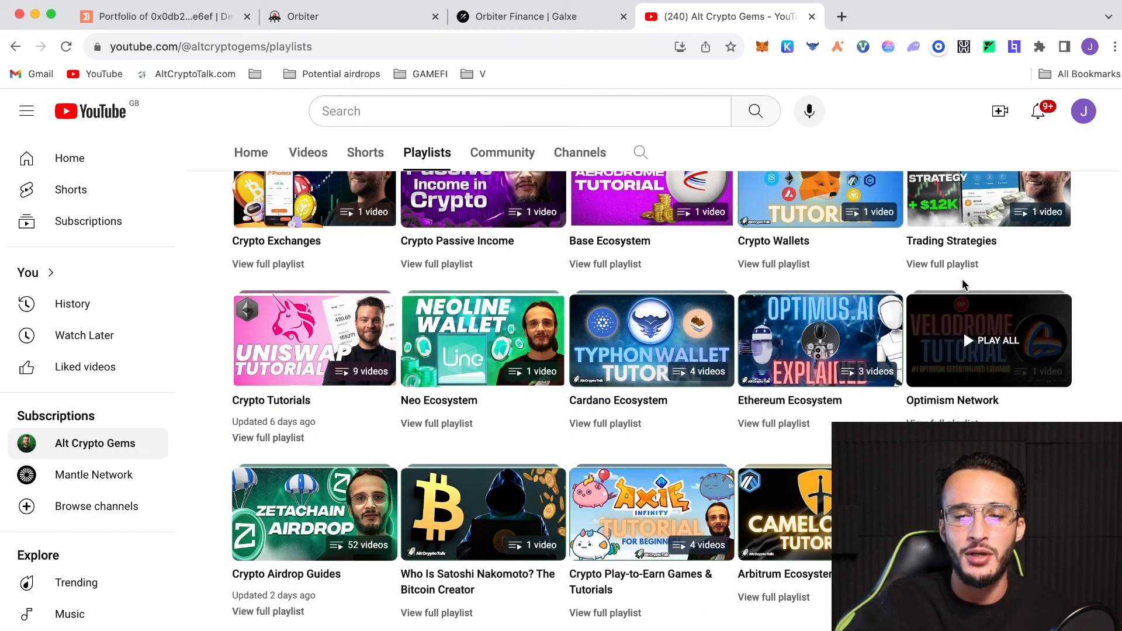
scroll("up", 3)
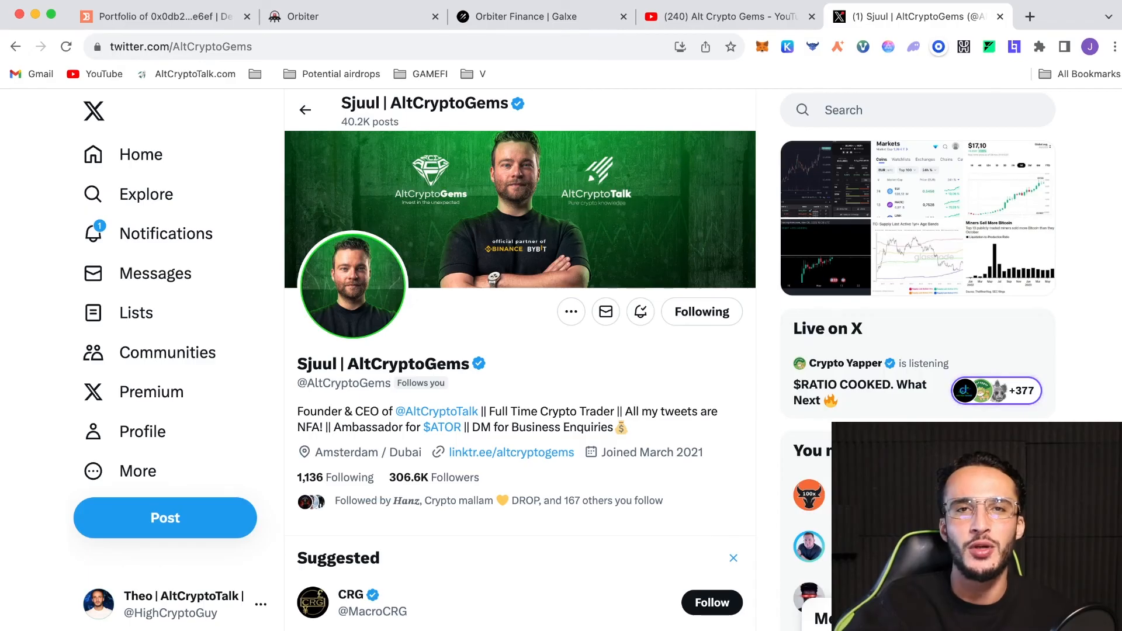
Step: Bring up the AltCryptoGems profile page on X (Twitter)
left_click(436, 411)
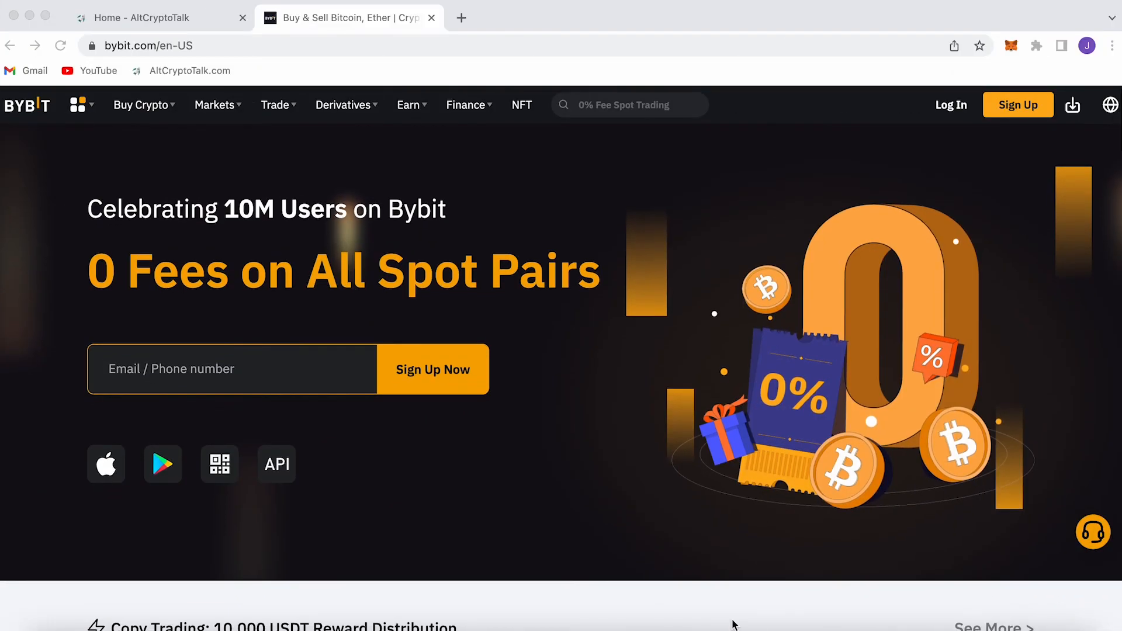
Step: Scroll the Bybit homepage past Hot Coins, product suite and Get Started sections
scroll("down", 3)
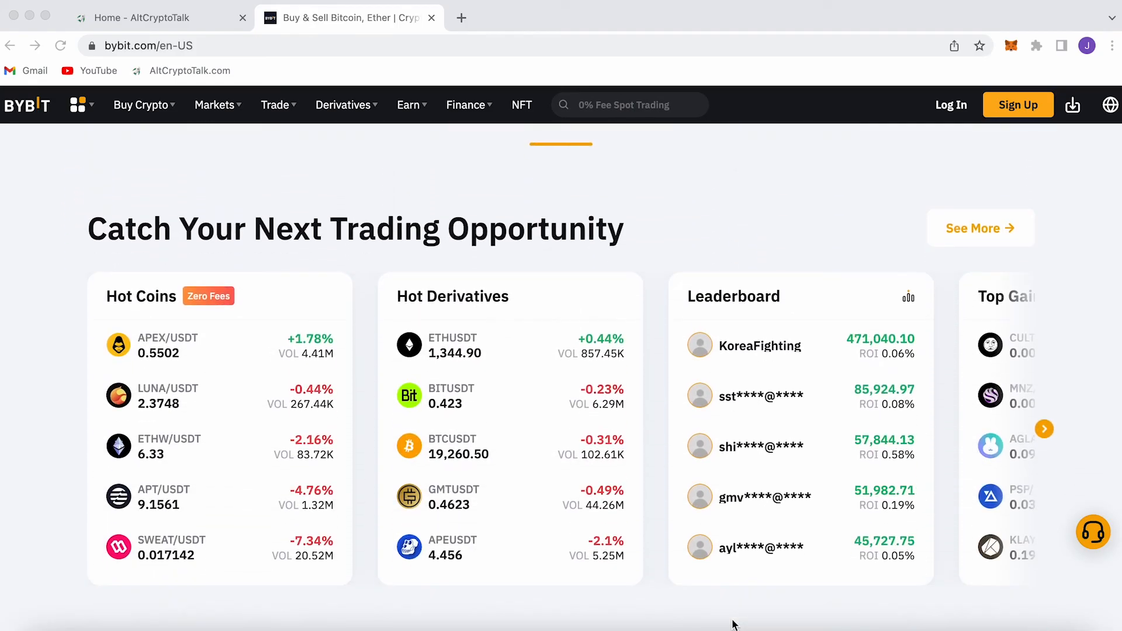
scroll("down", 3)
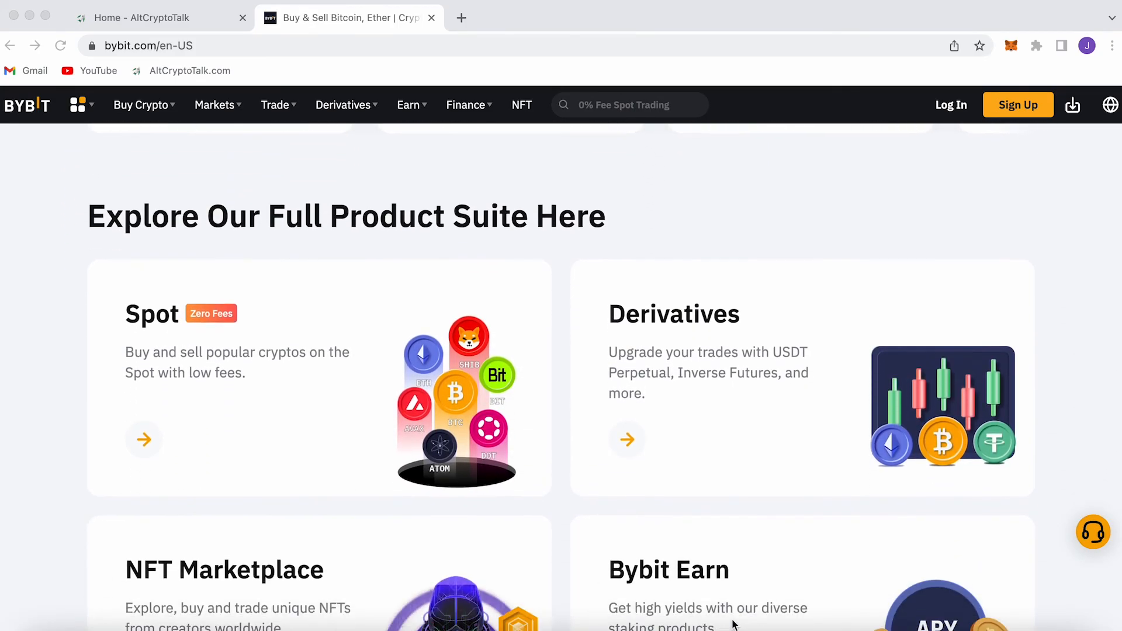
scroll("down", 3)
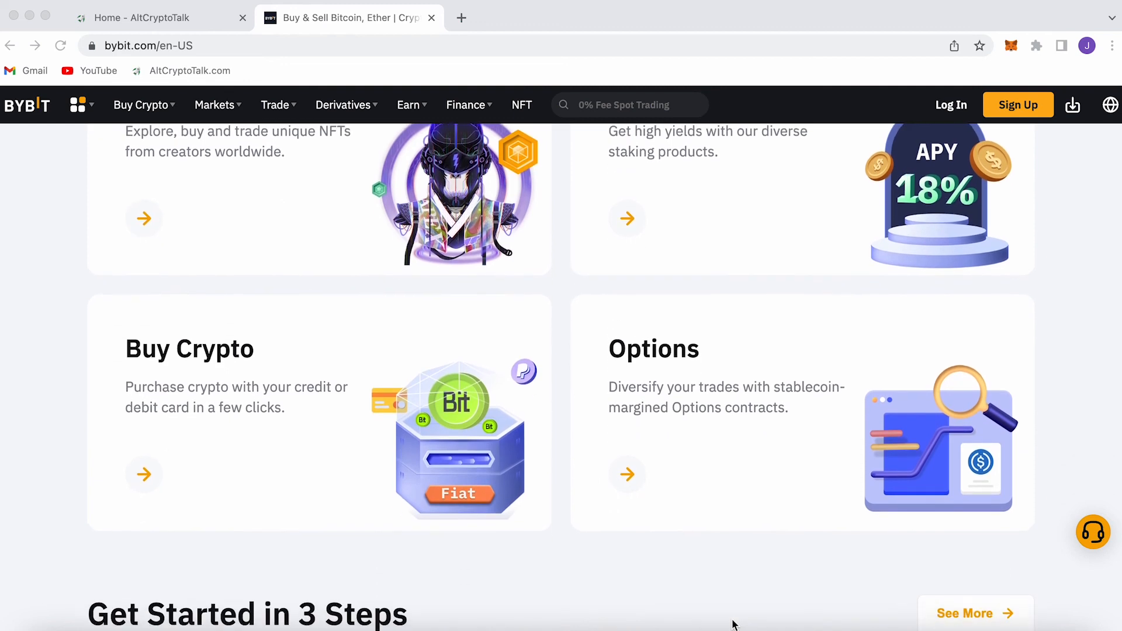
scroll("down", 3)
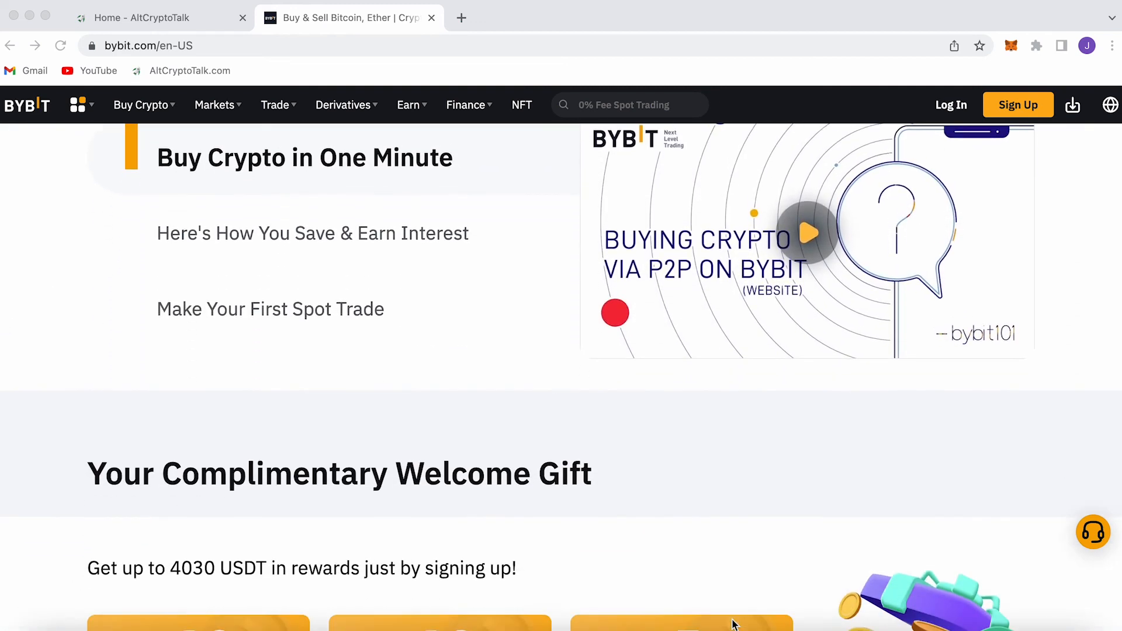
scroll("down", 3)
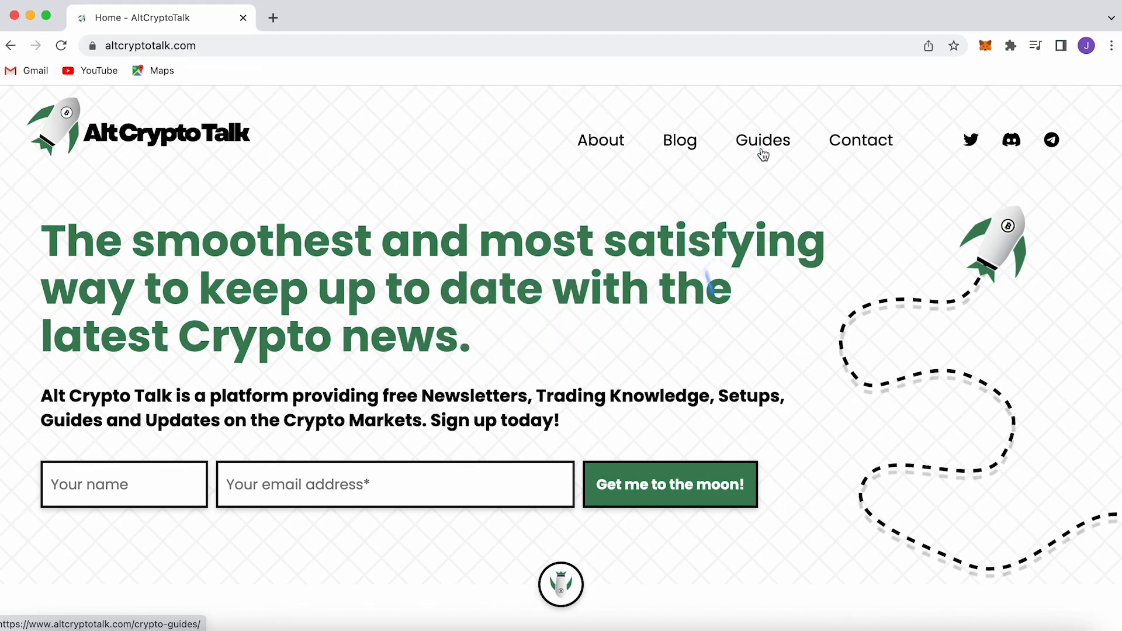
Step: Open Crypto Guides, accept the cookie notice, and browse the guide categories
left_click(762, 139)
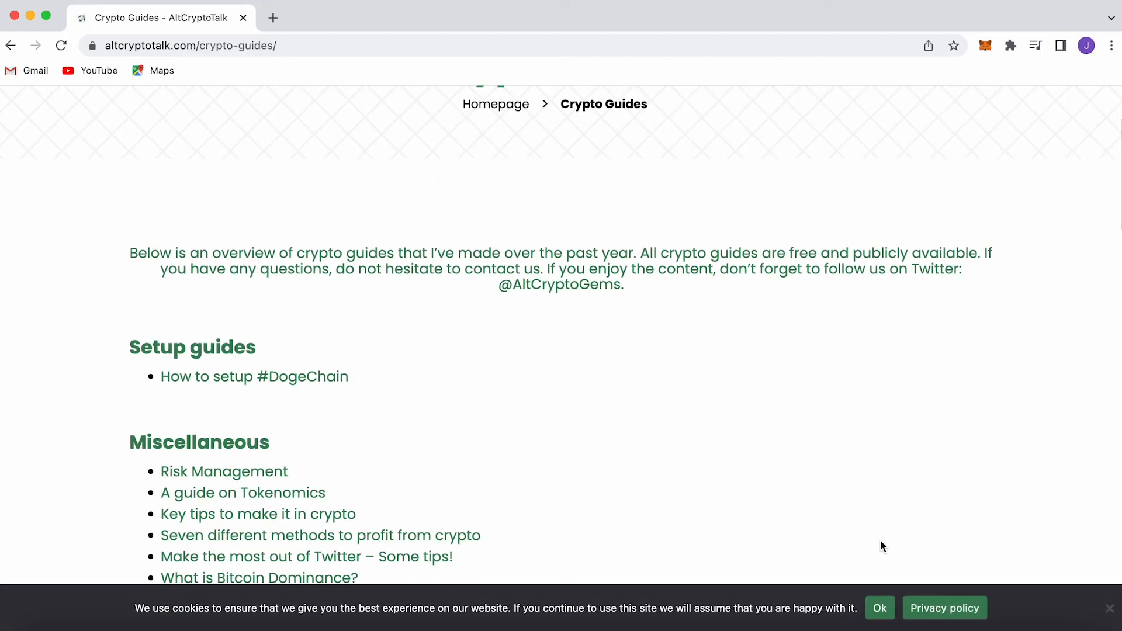
left_click(879, 608)
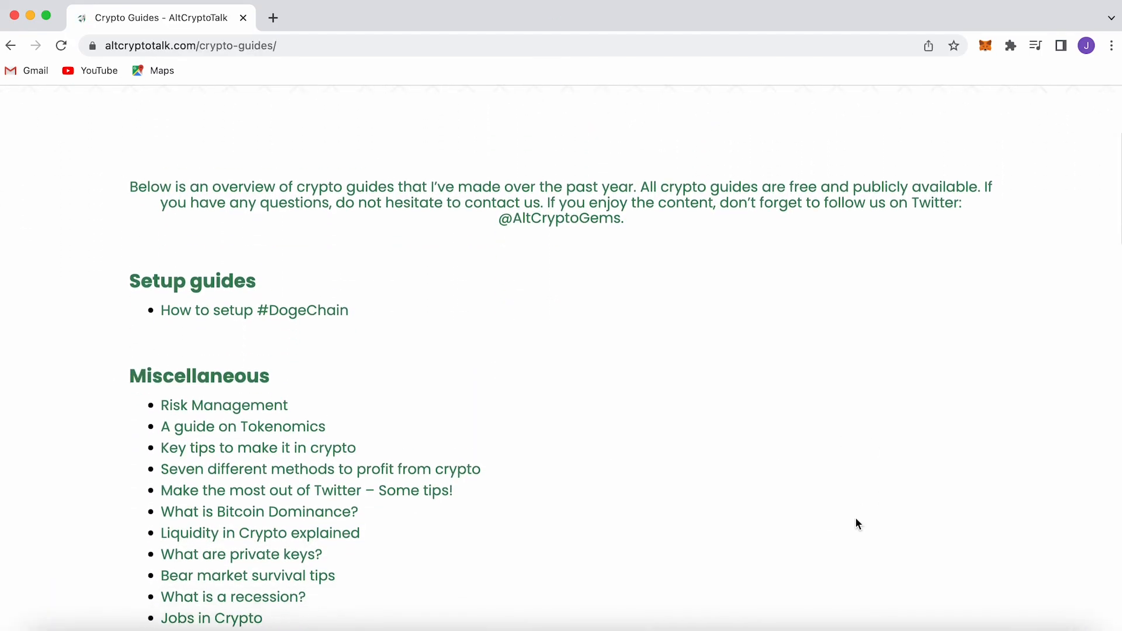
scroll("down", 3)
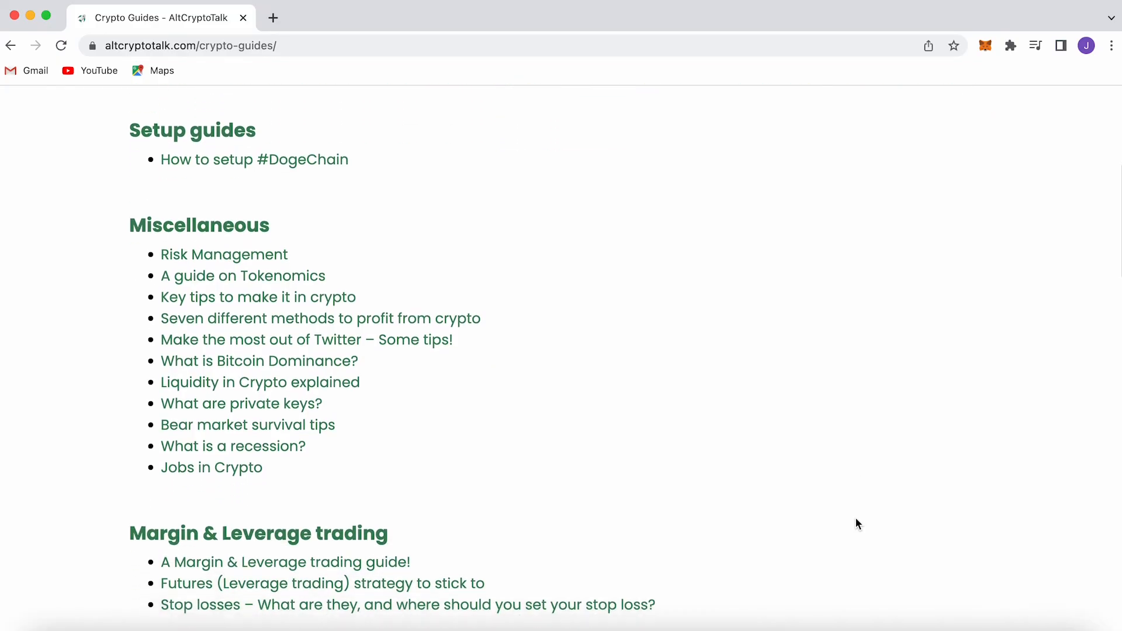
scroll("down", 3)
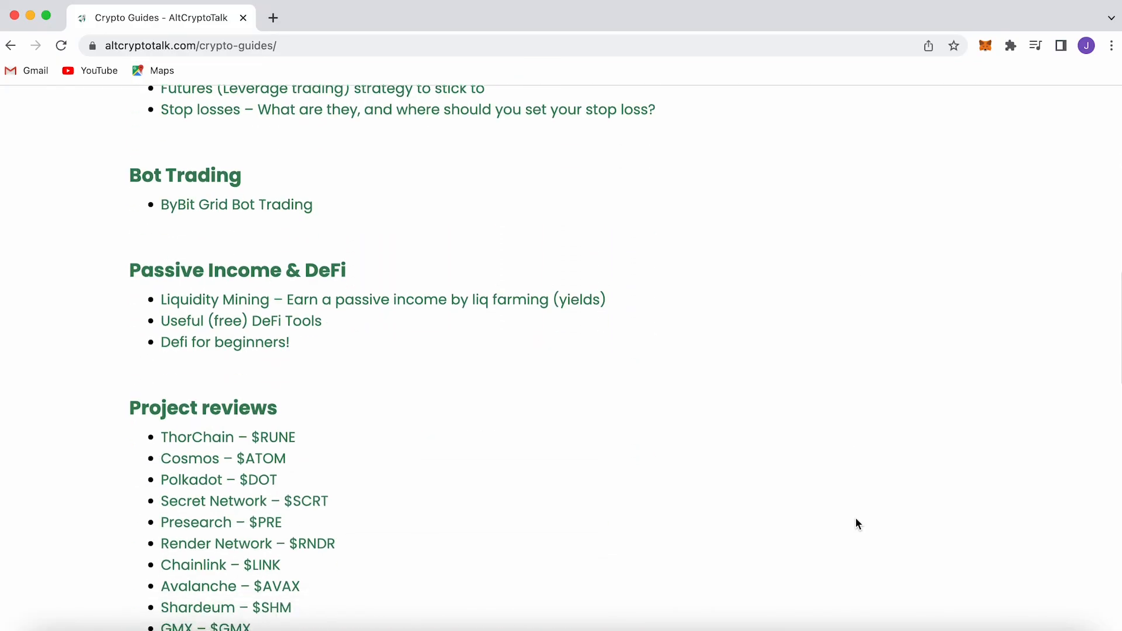